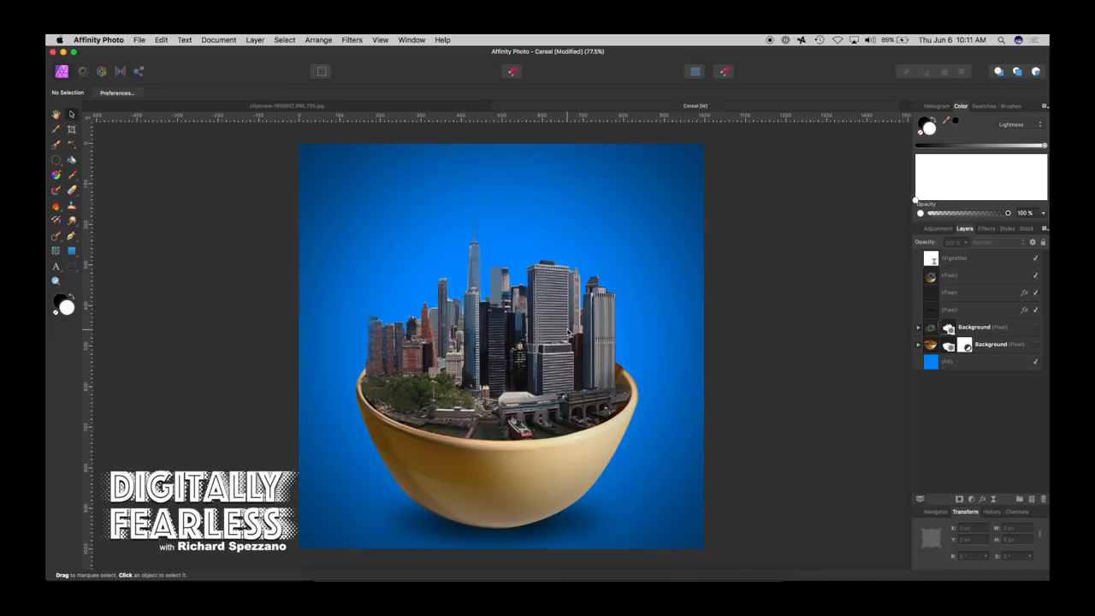
mouse_move(557, 339)
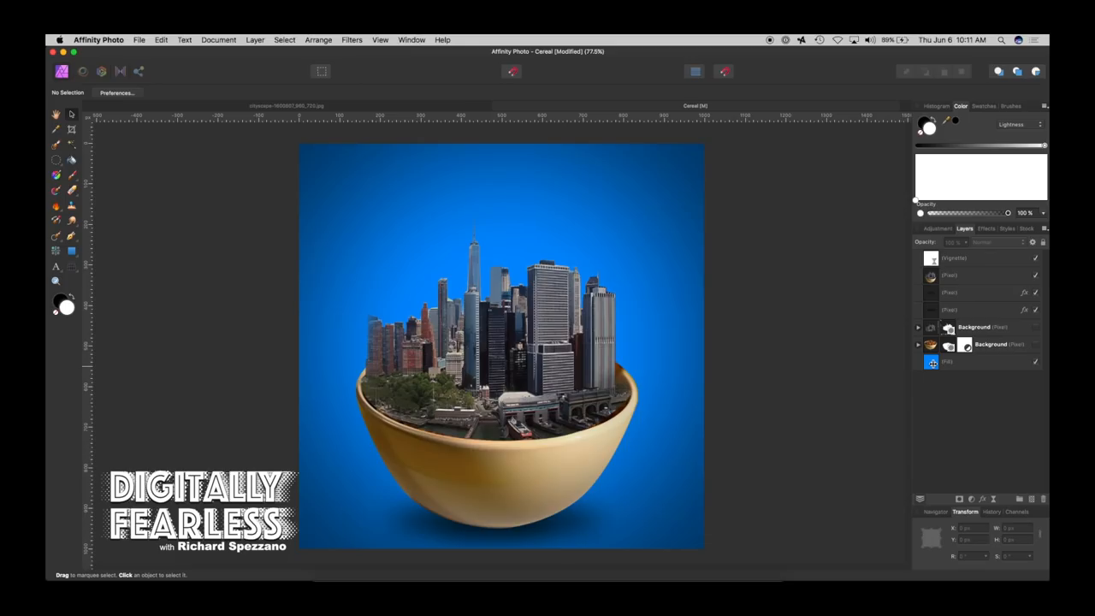
Hide the blue Fill layer to preview on white, then switch to the original cereal bowl document.
click(975, 362)
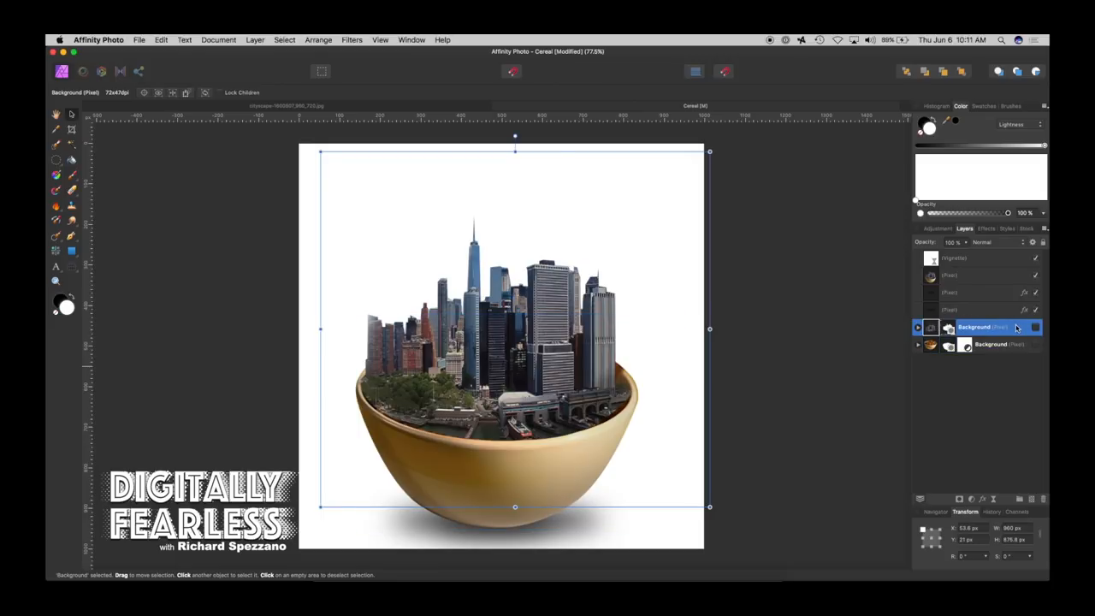
click(976, 309)
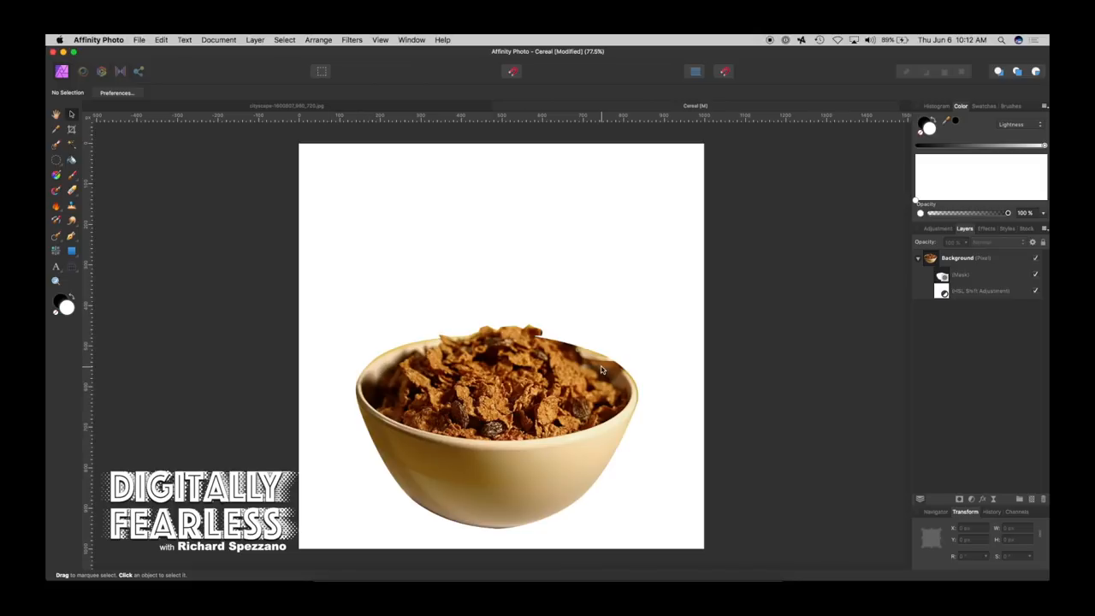
mouse_move(534, 465)
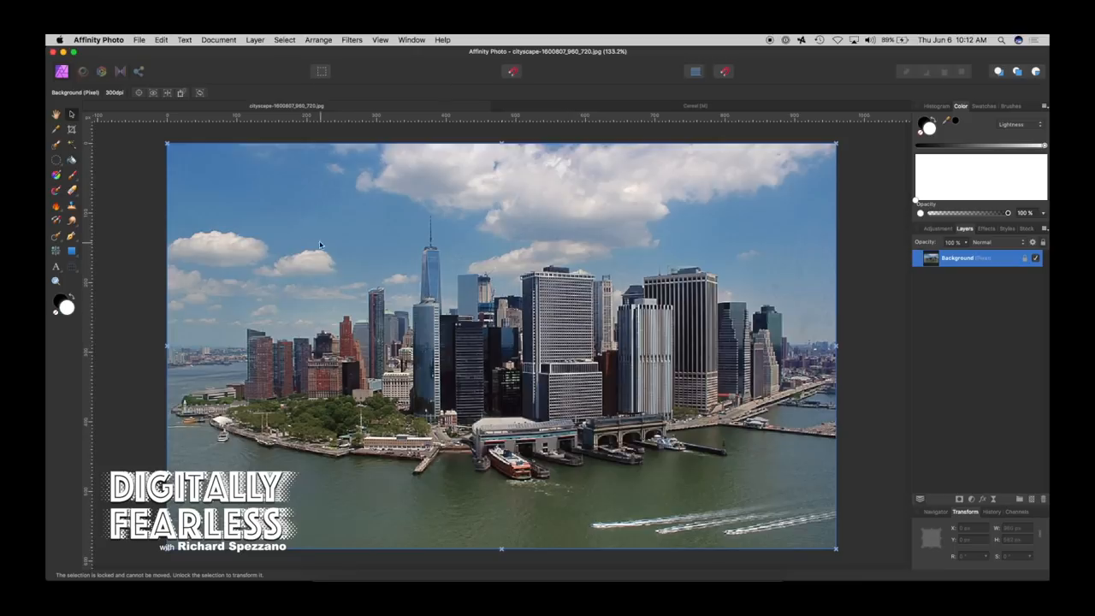
mouse_move(561, 389)
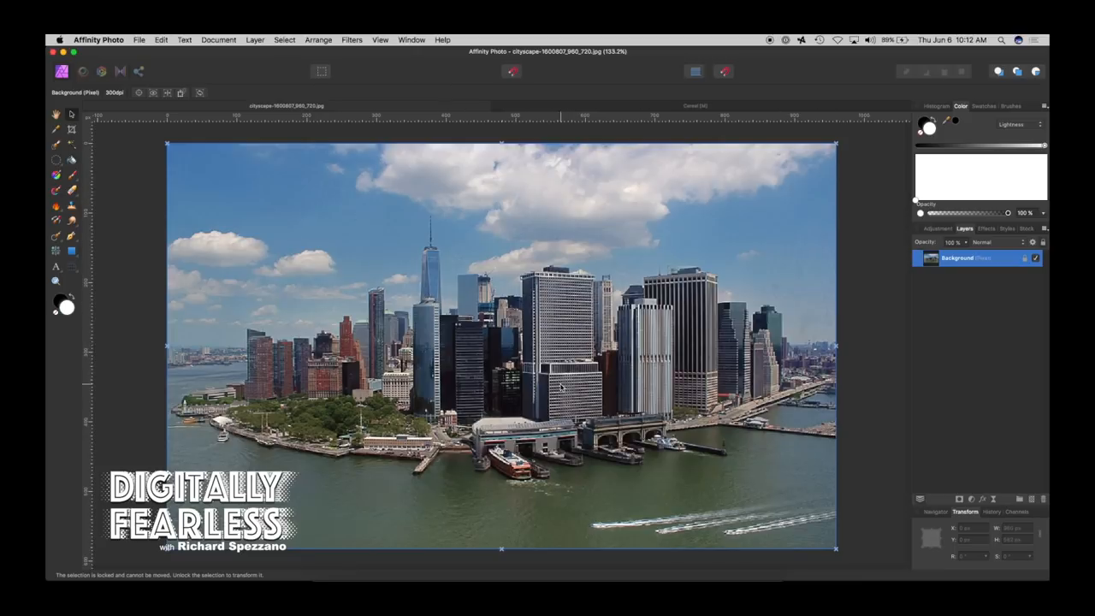
mouse_move(620, 336)
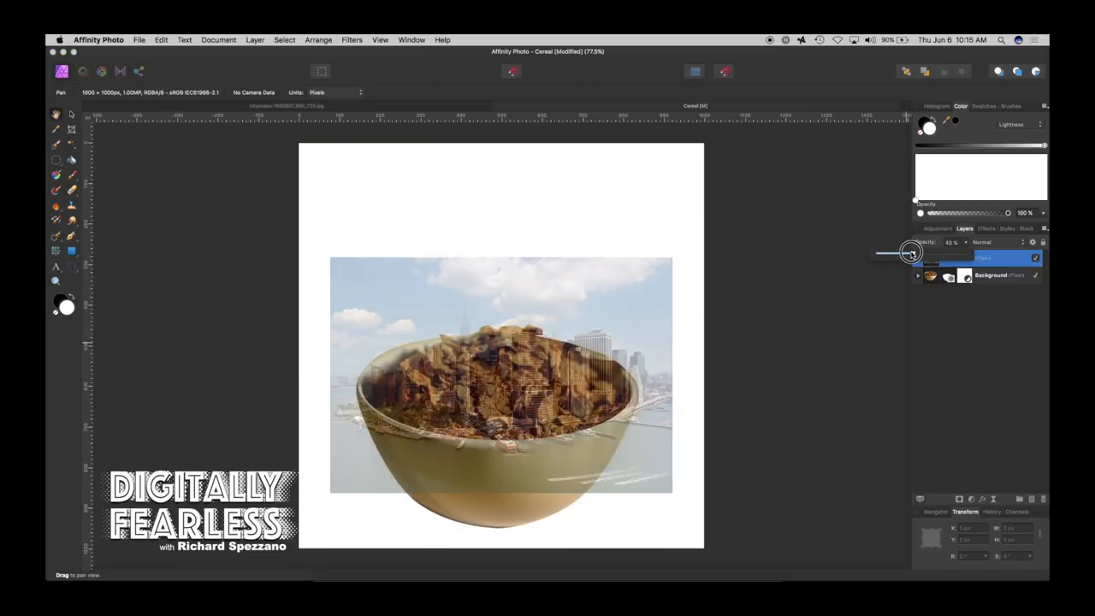
Lower the skyline layer's opacity and scale and recentre it so the city covers the bowl.
drag(910, 252, 938, 252)
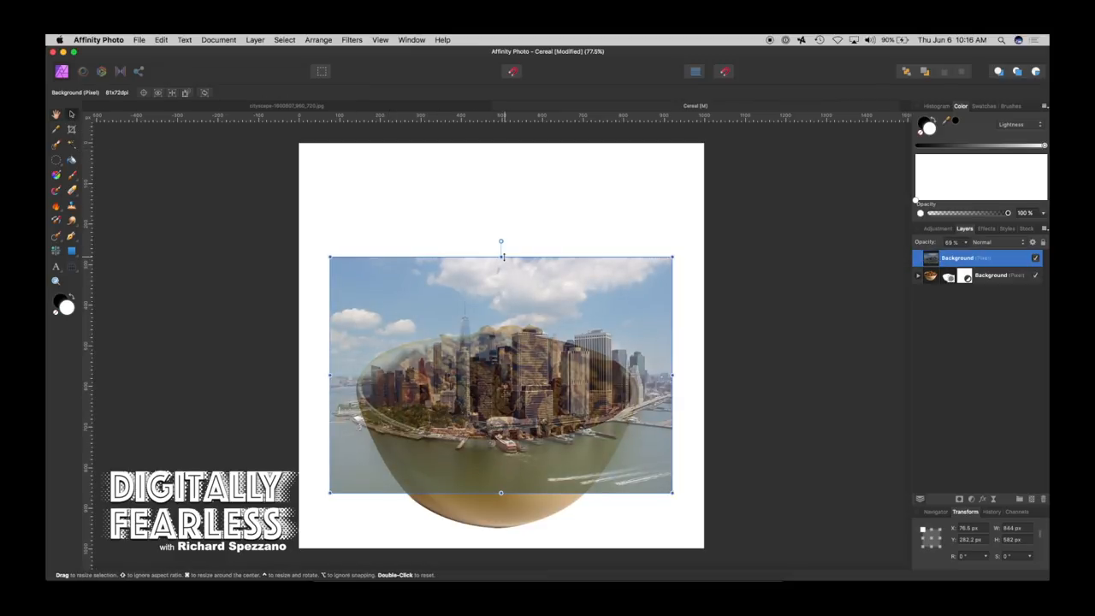
drag(501, 257, 502, 190)
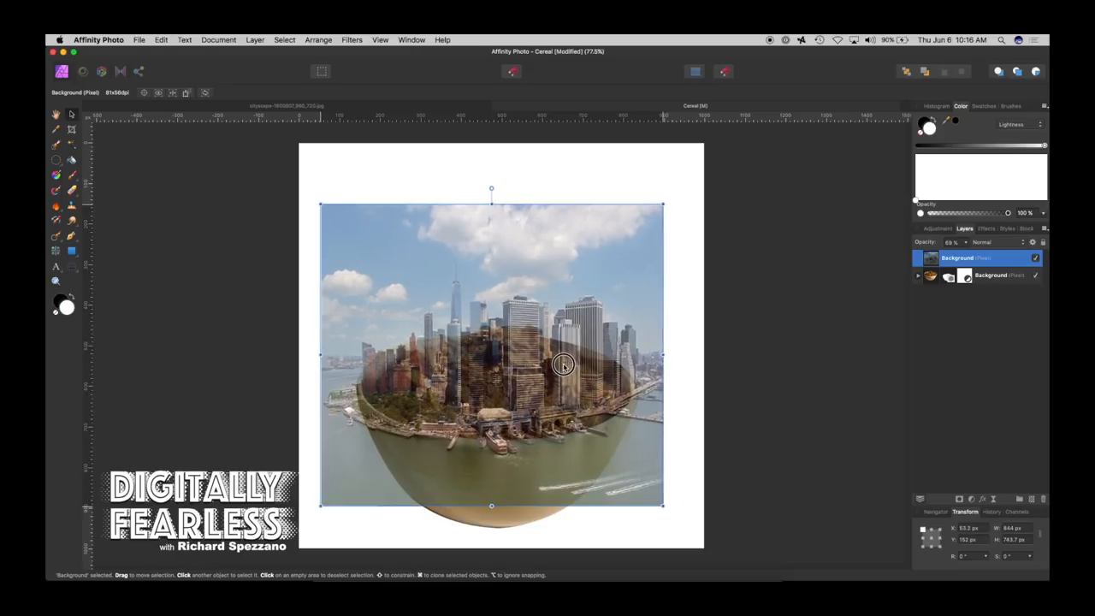
drag(563, 366, 525, 238)
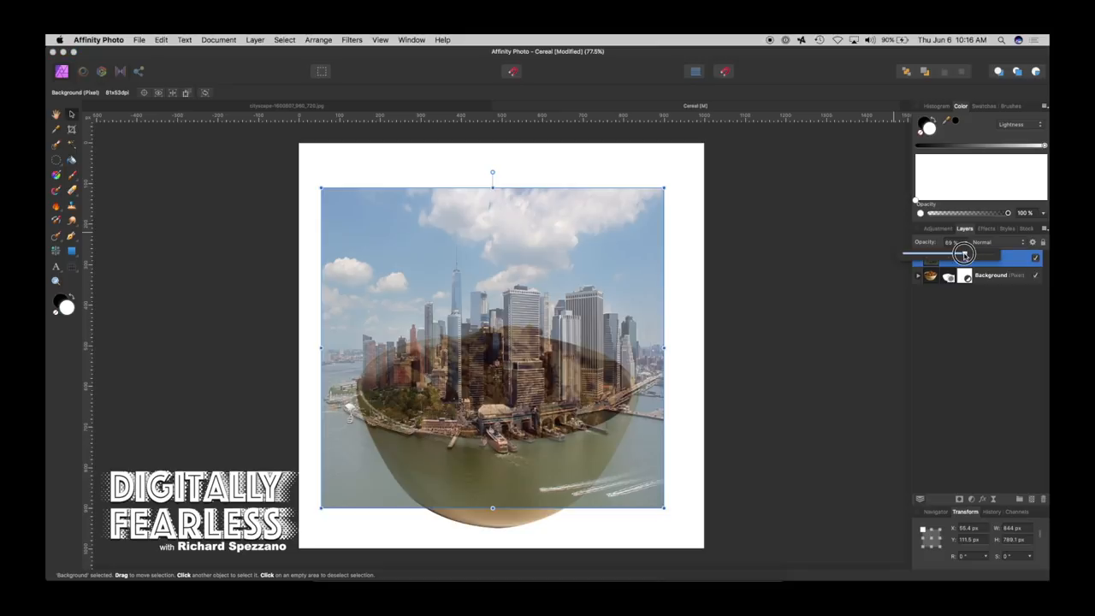
drag(952, 253, 992, 253)
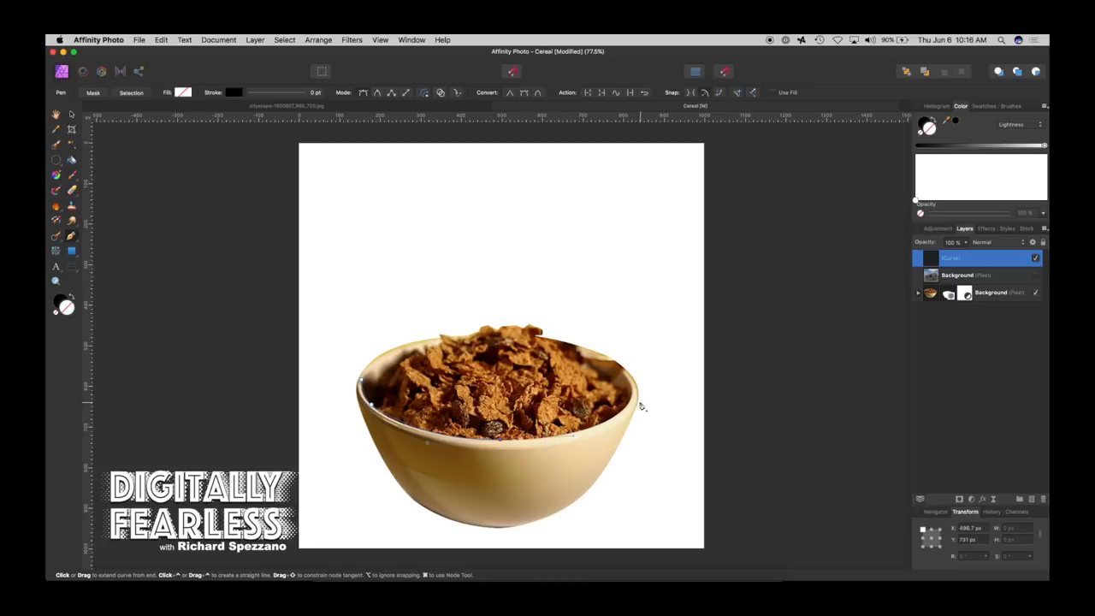
mouse_move(633, 396)
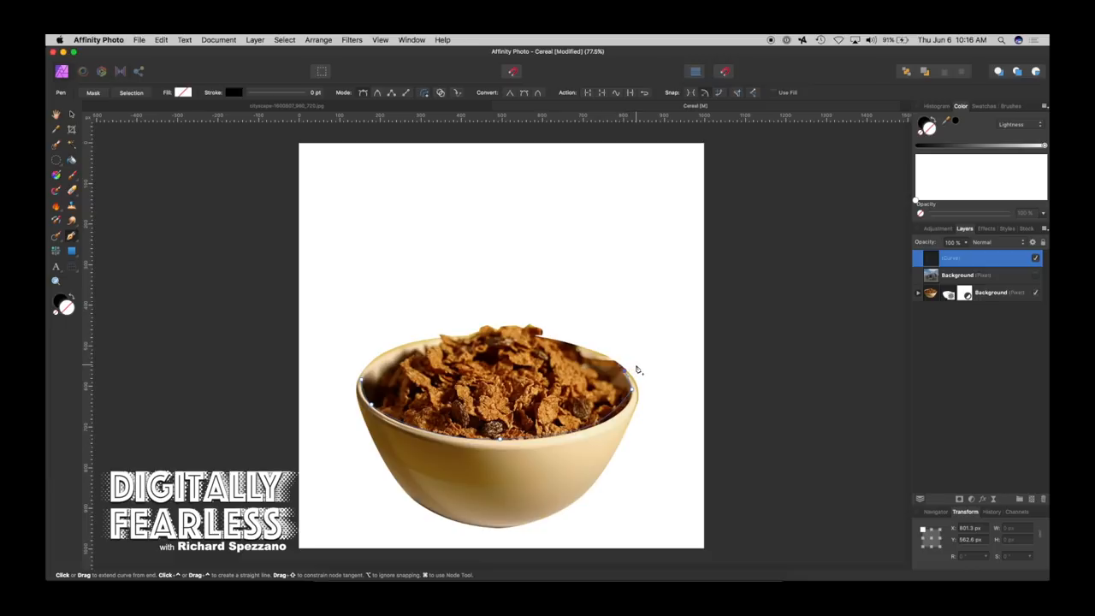
mouse_move(692, 334)
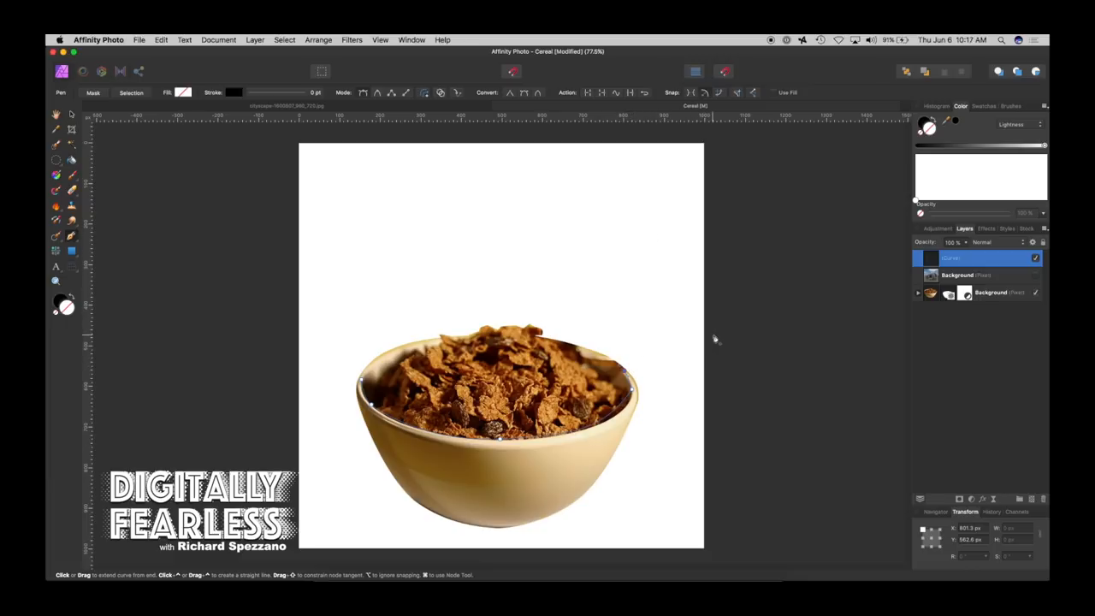
Add Pen Tool outline points beyond the canvas right edge and above its top corner.
click(716, 134)
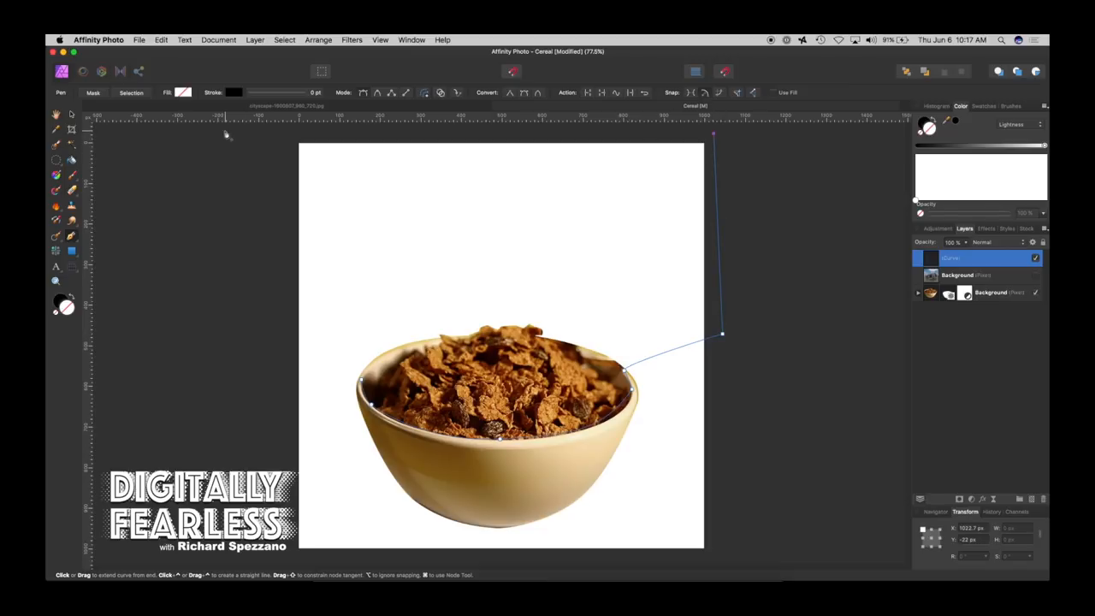
click(246, 366)
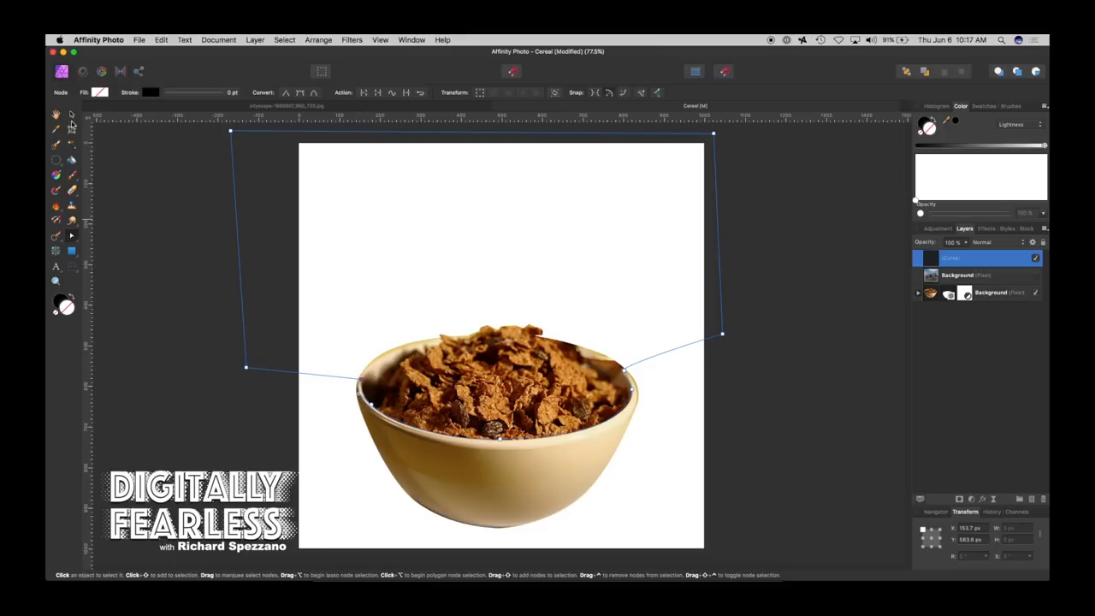
mouse_move(54, 113)
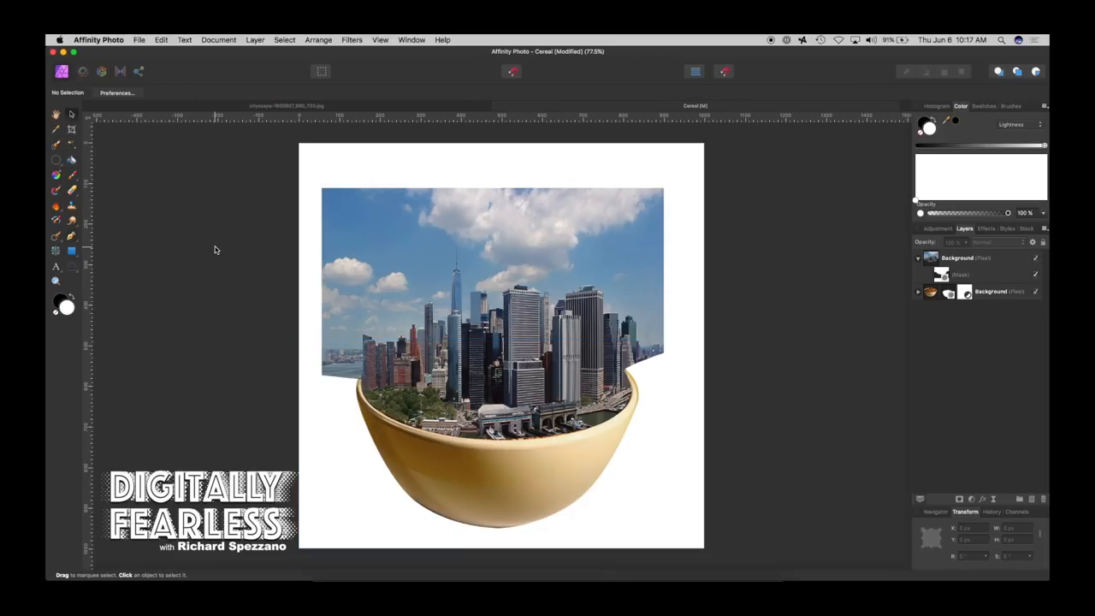
mouse_move(152, 260)
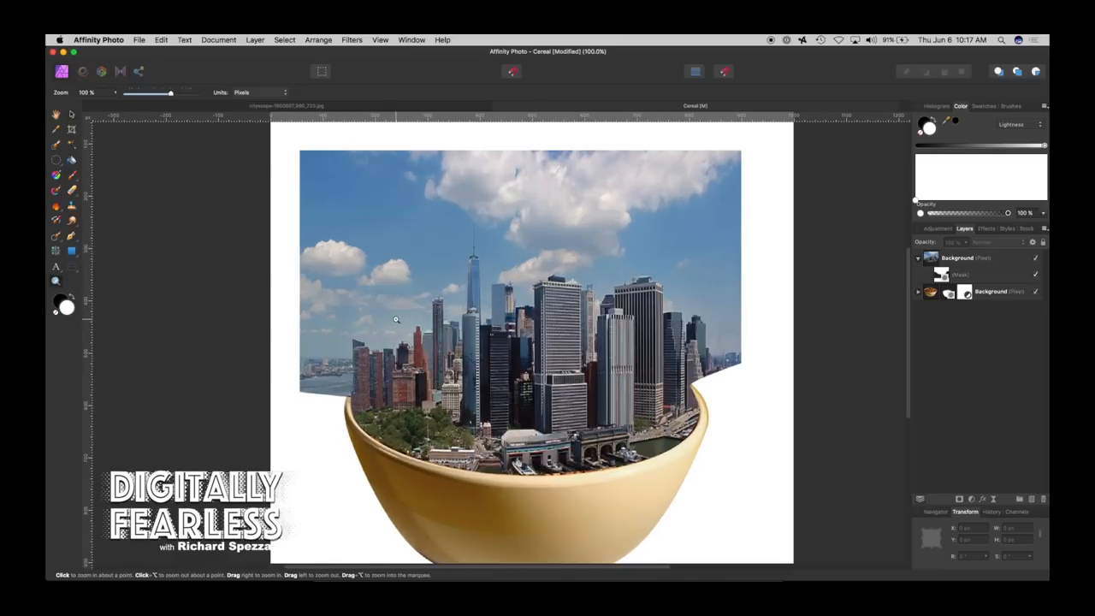
Zoom on the building tops and trace a closed Pen outline around the sky along the silhouette.
click(397, 320)
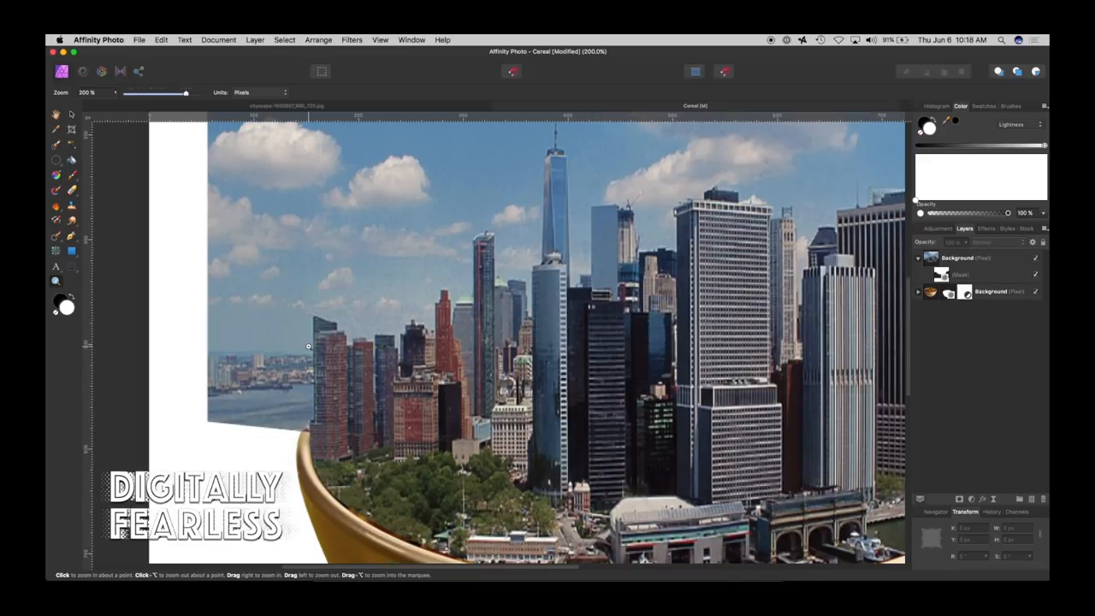
mouse_move(76, 240)
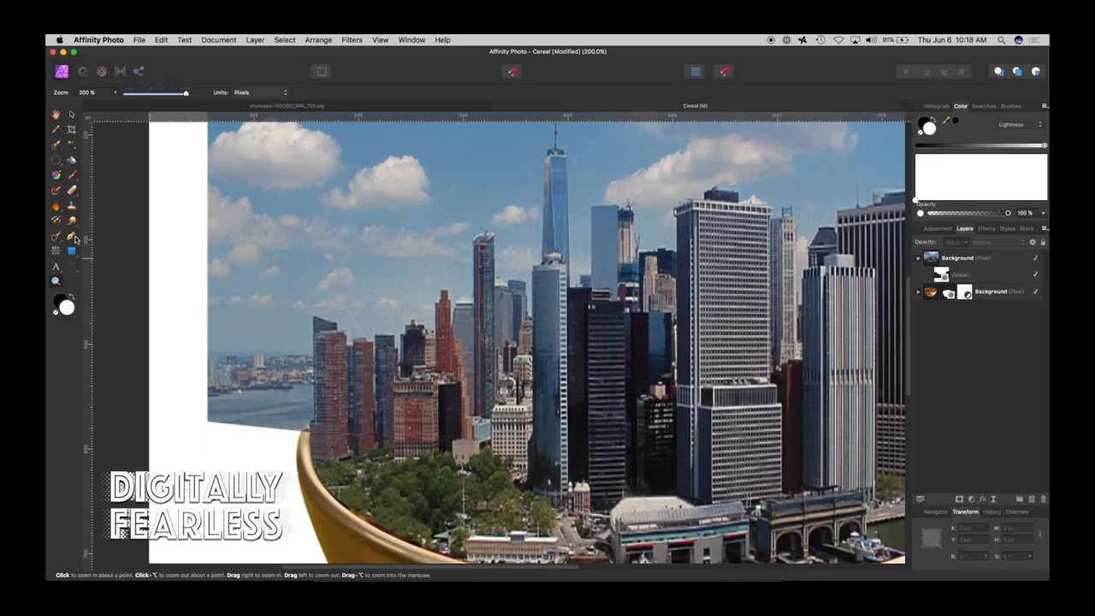
click(55, 236)
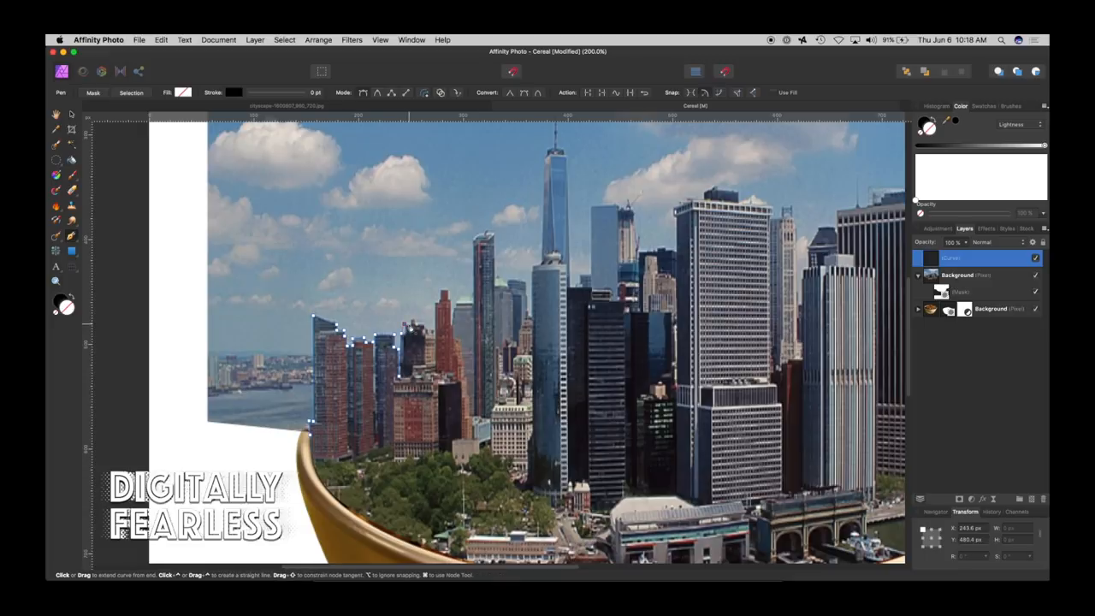
click(411, 324)
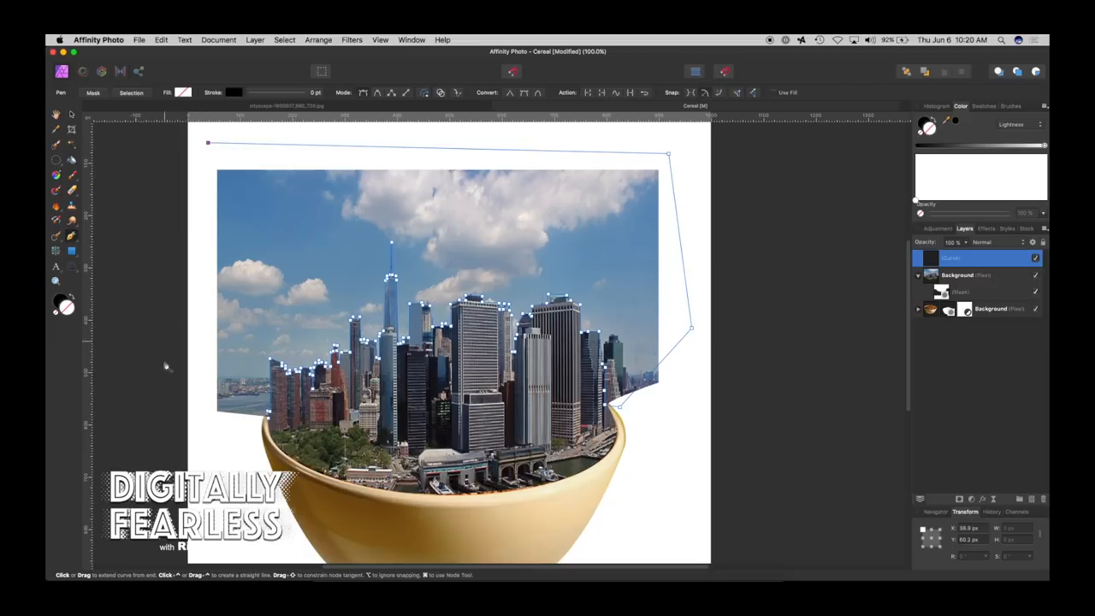
click(195, 428)
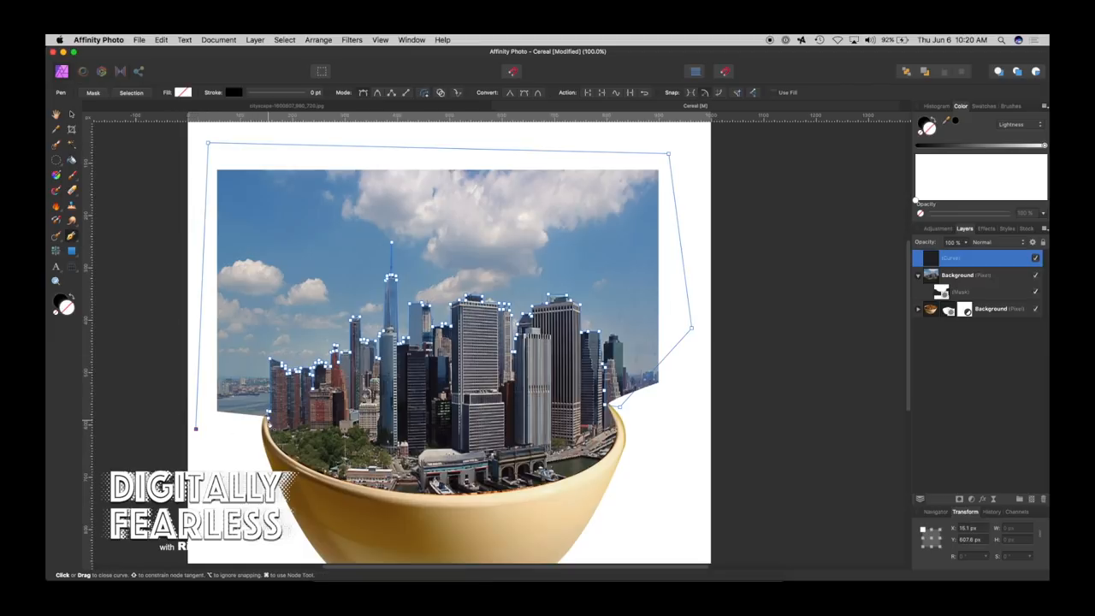
click(196, 428)
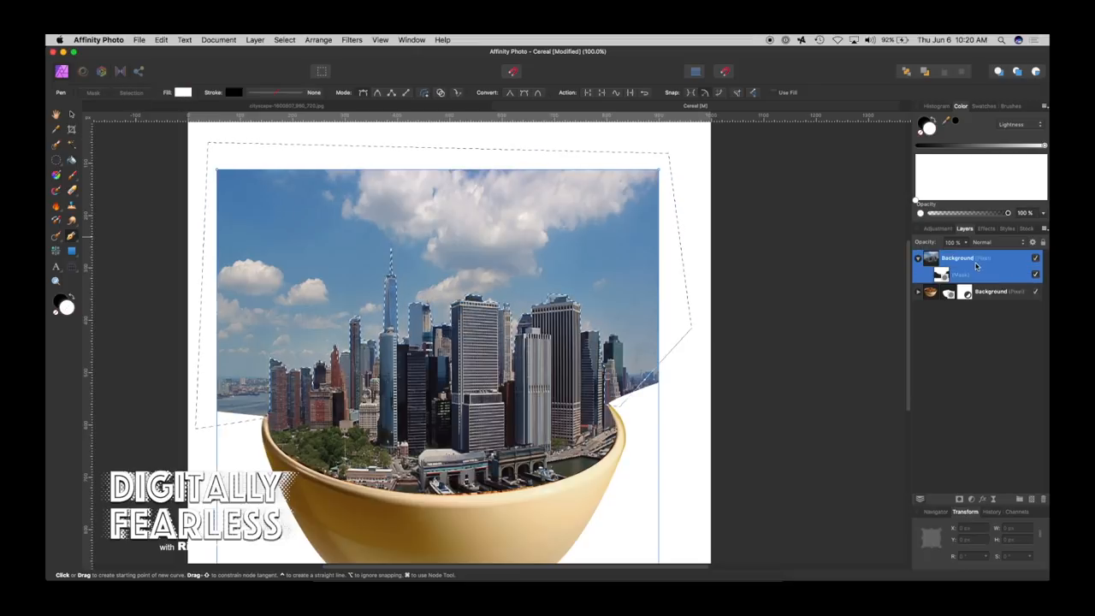
Select the skyline layer and switch to the Paint Brush to mask out the sky.
click(941, 273)
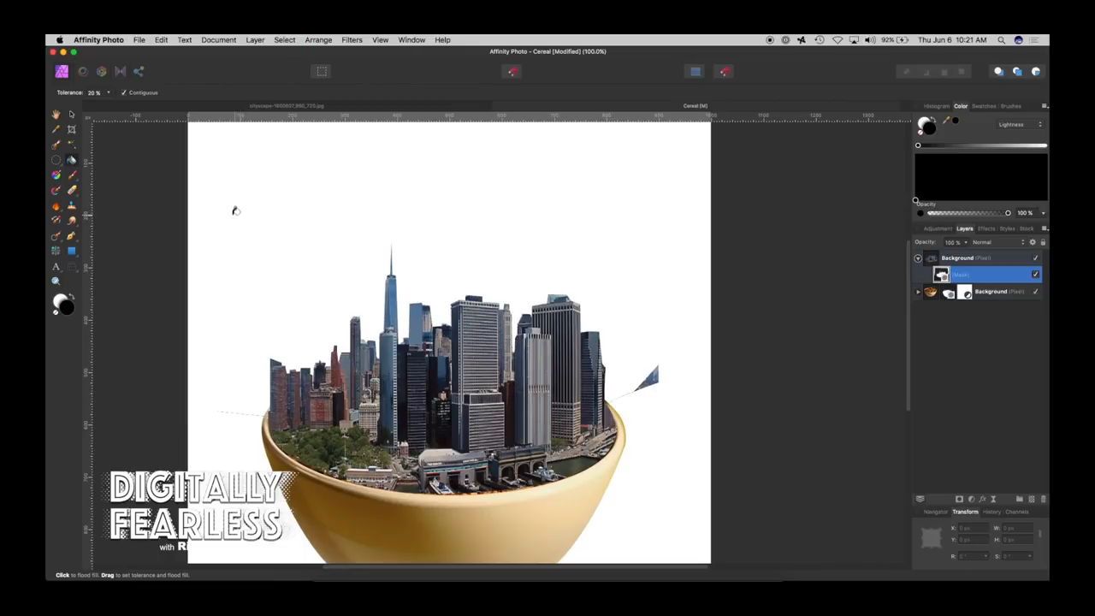
mouse_move(69, 158)
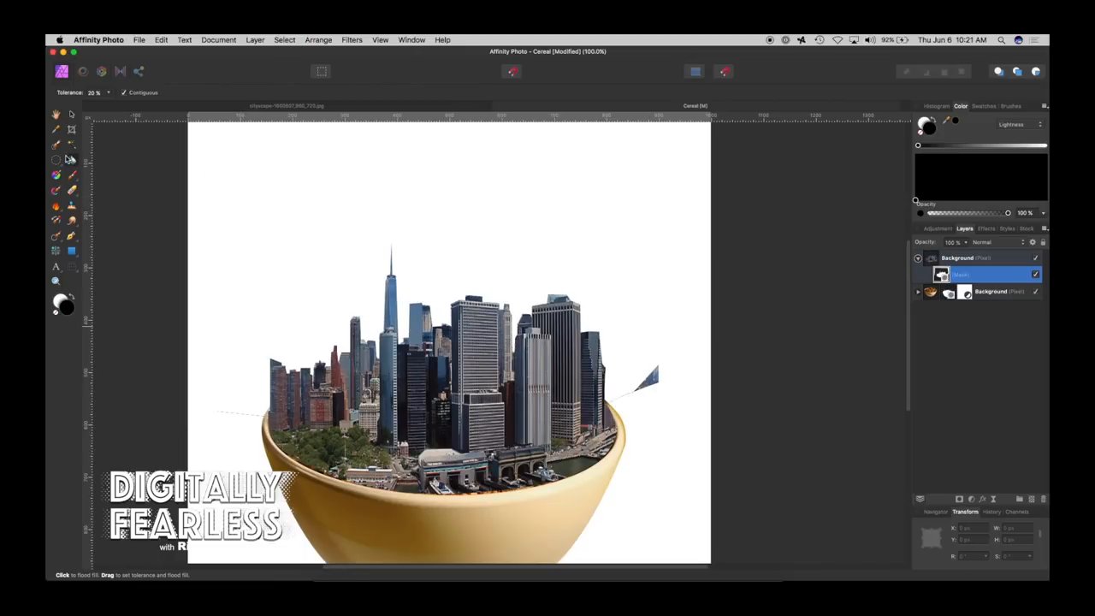
click(55, 144)
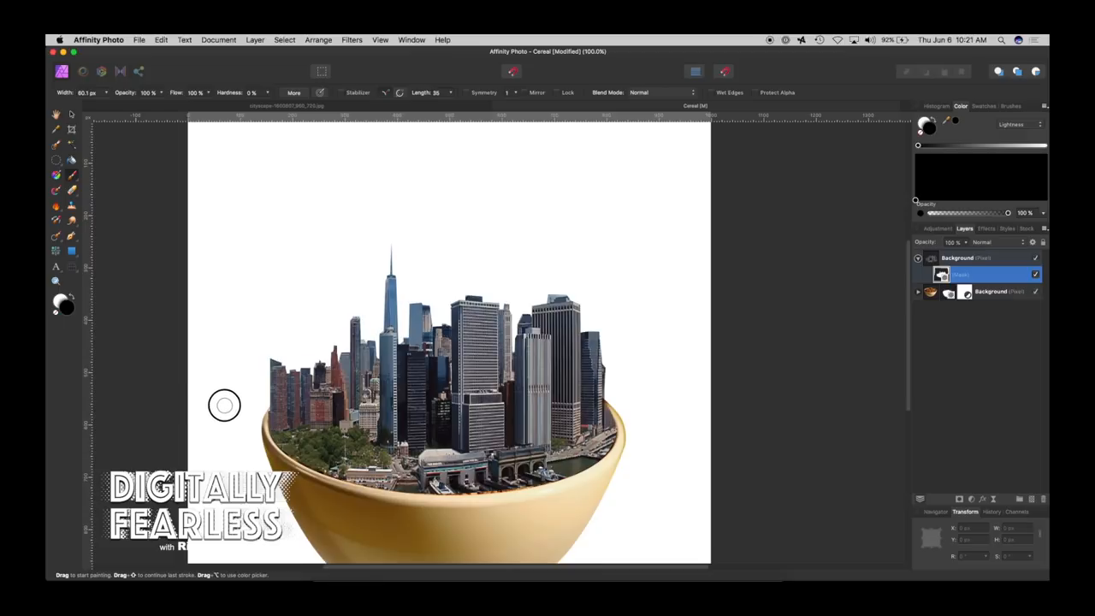
mouse_move(626, 373)
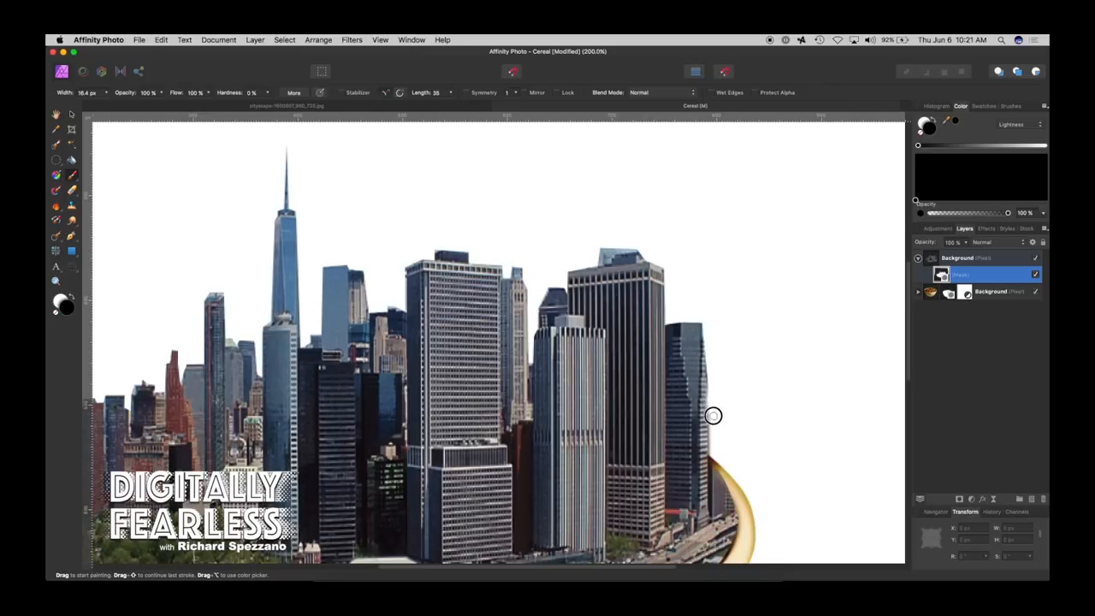
mouse_move(712, 404)
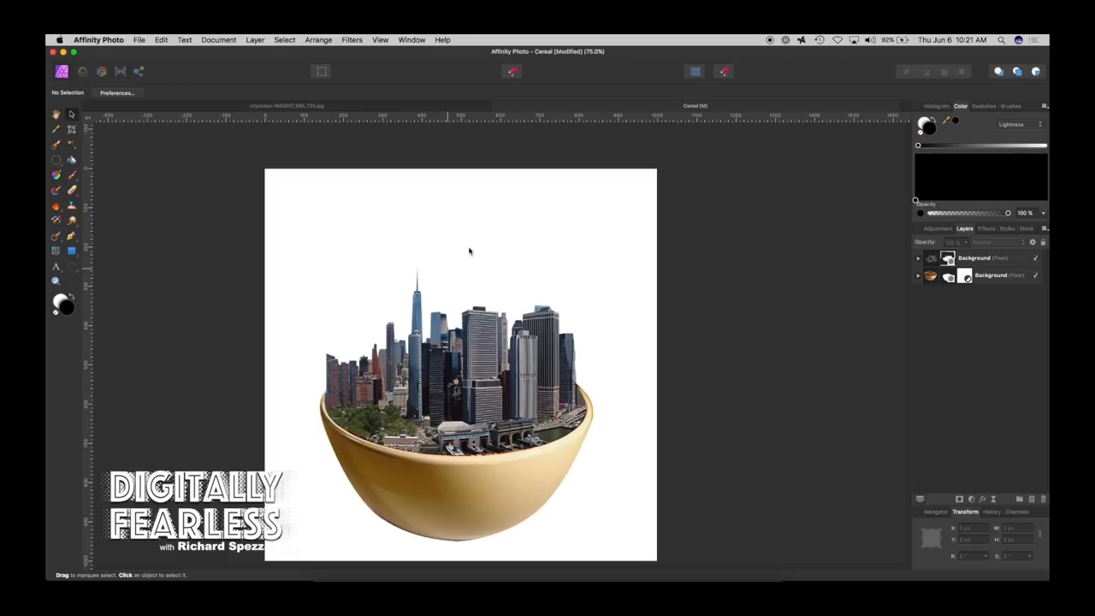
Use the Layer menu to rename the layers, then select the skyline layer on the canvas.
click(255, 40)
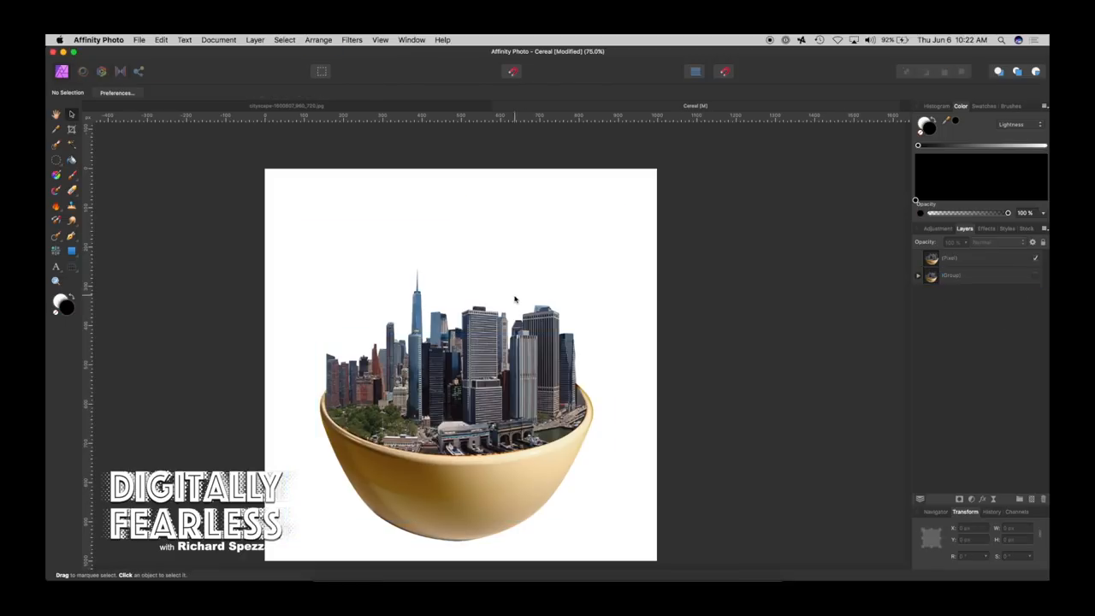
click(499, 340)
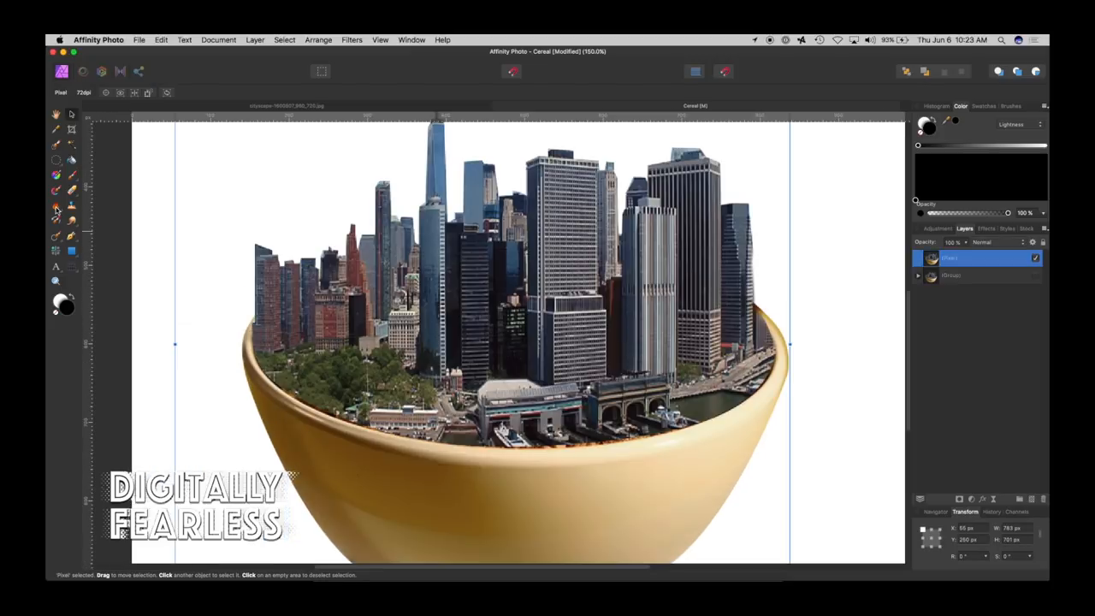
With the Burn Brush on Shadows, darken the skyline's base and edges along the bowl rim.
click(54, 209)
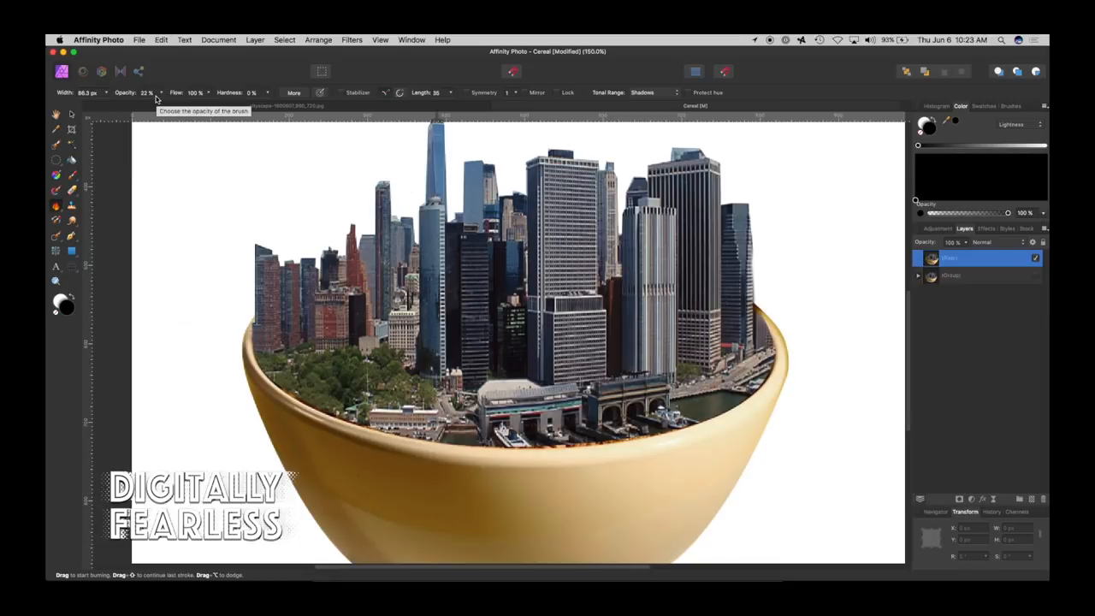
mouse_move(612, 106)
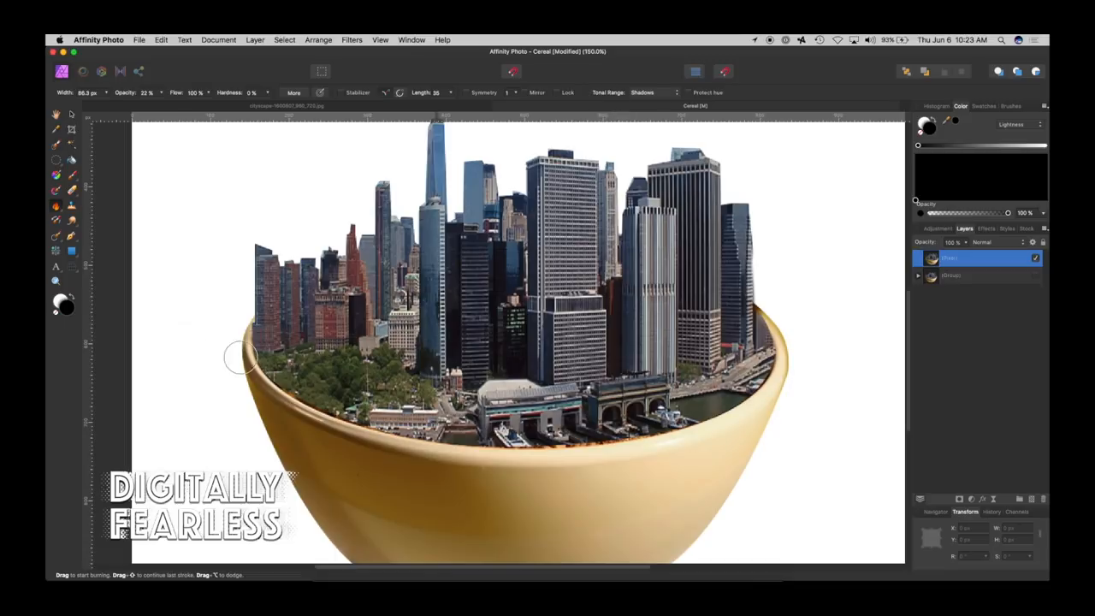
drag(240, 358, 322, 395)
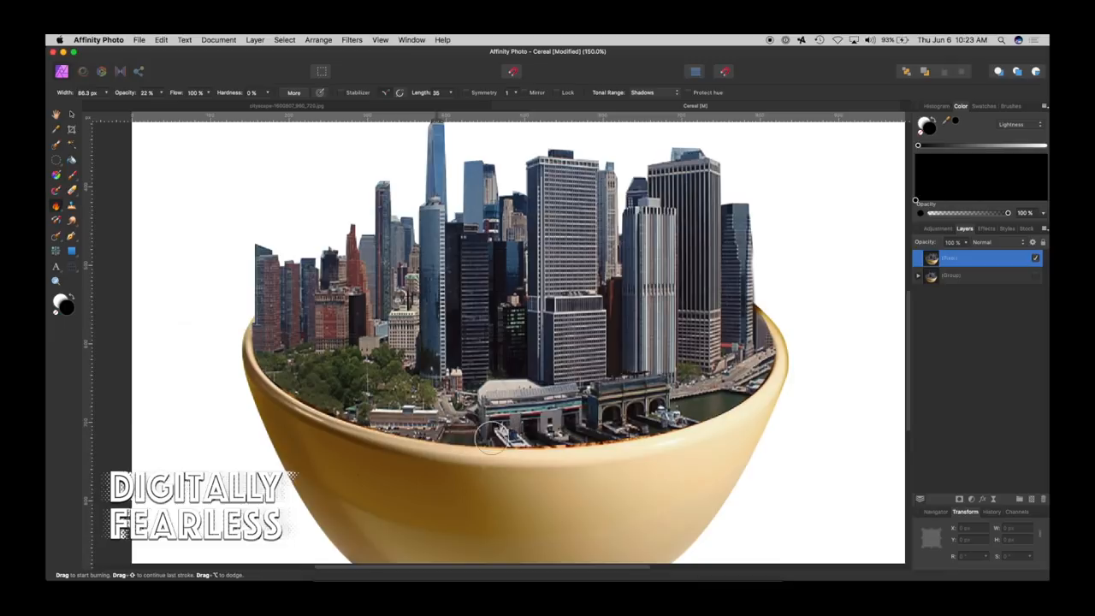
drag(493, 436, 531, 462)
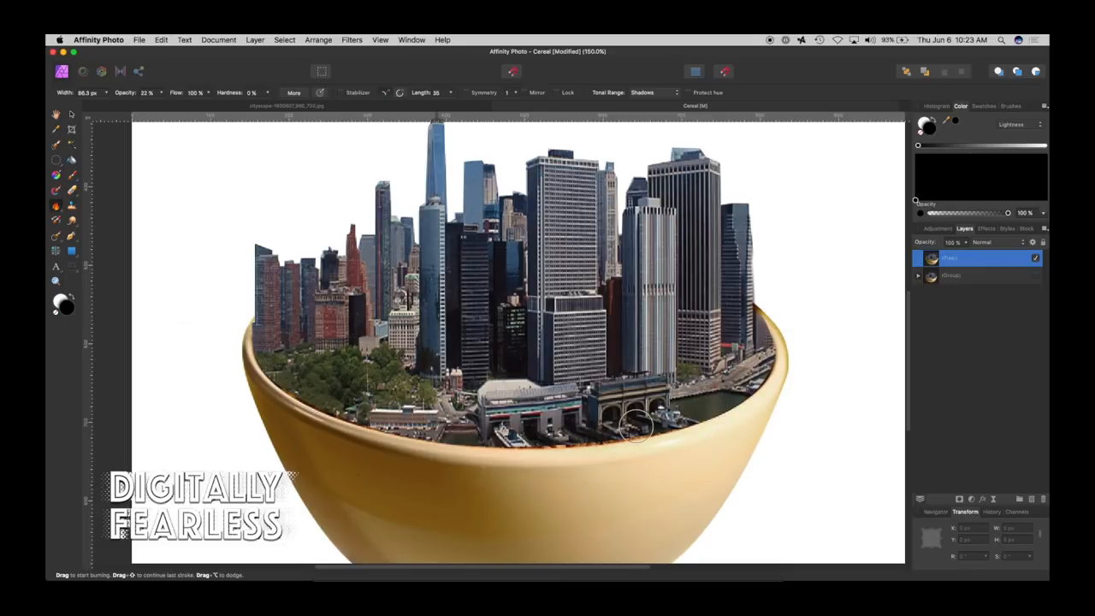
drag(637, 428, 311, 383)
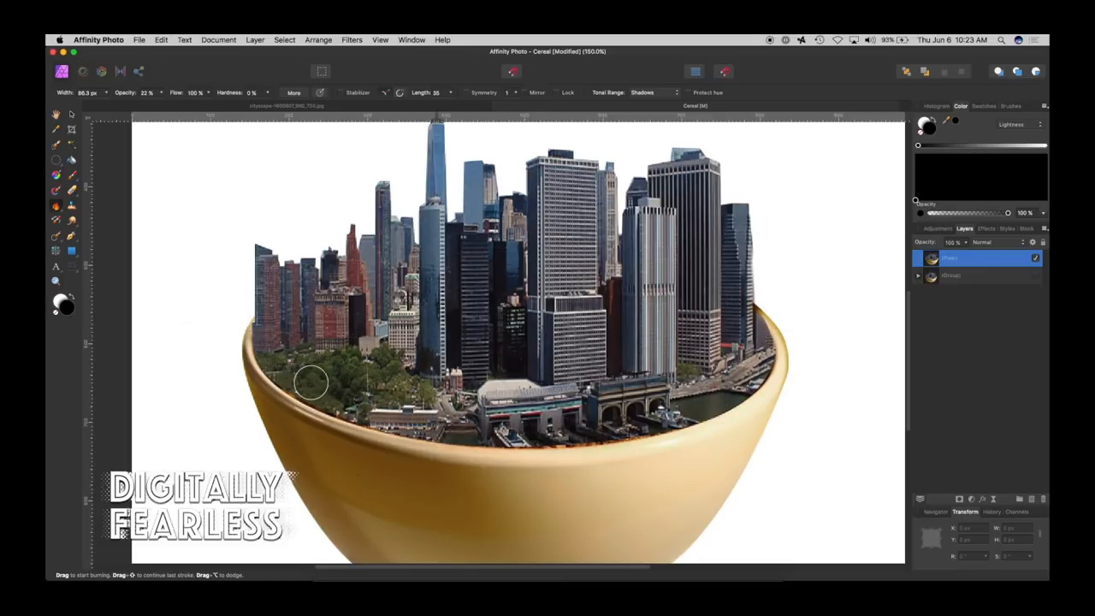
drag(312, 383, 390, 425)
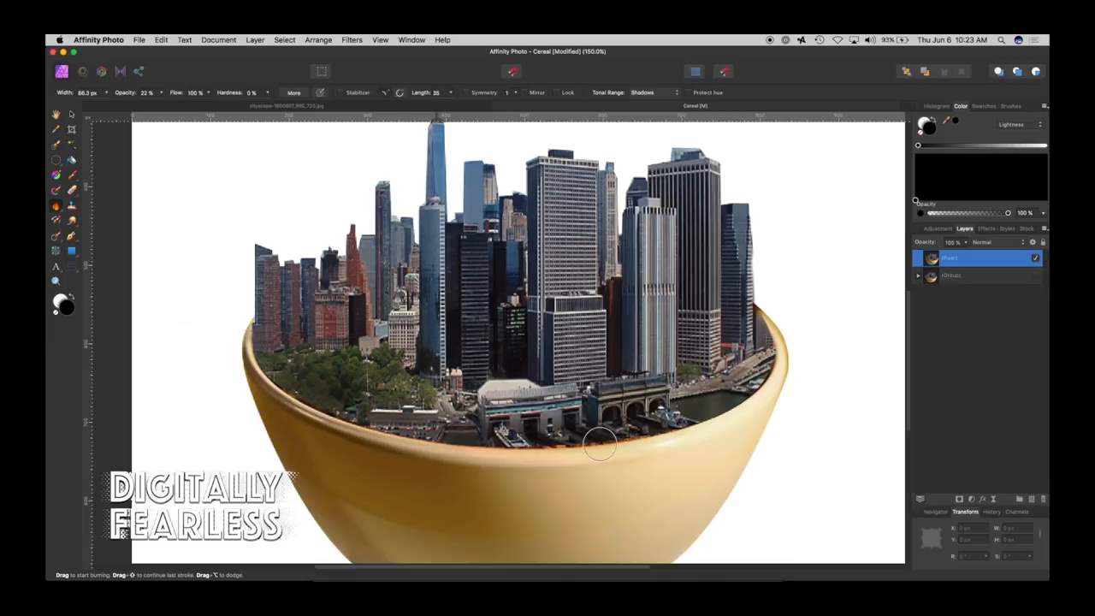
drag(599, 443, 666, 409)
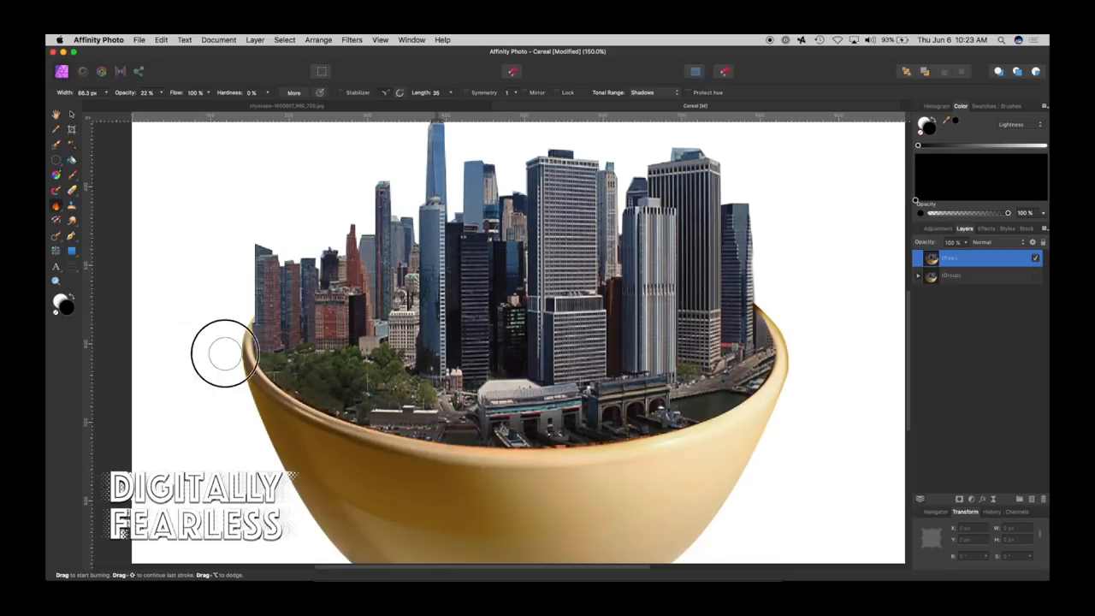
drag(226, 352, 778, 346)
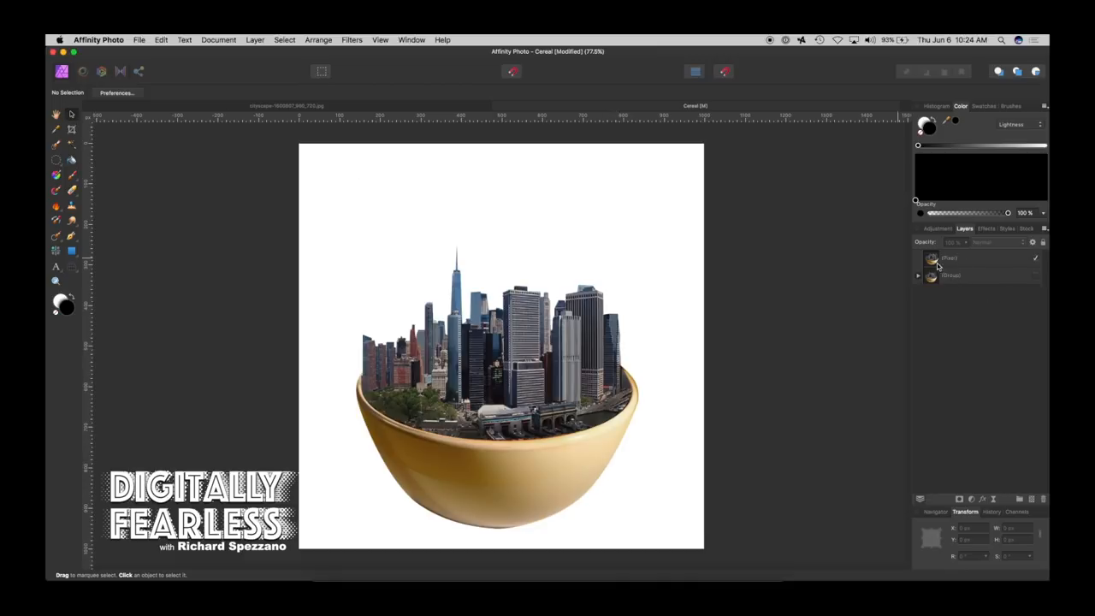
Select the city-and-bowl group and bring up the Layer menu.
click(967, 274)
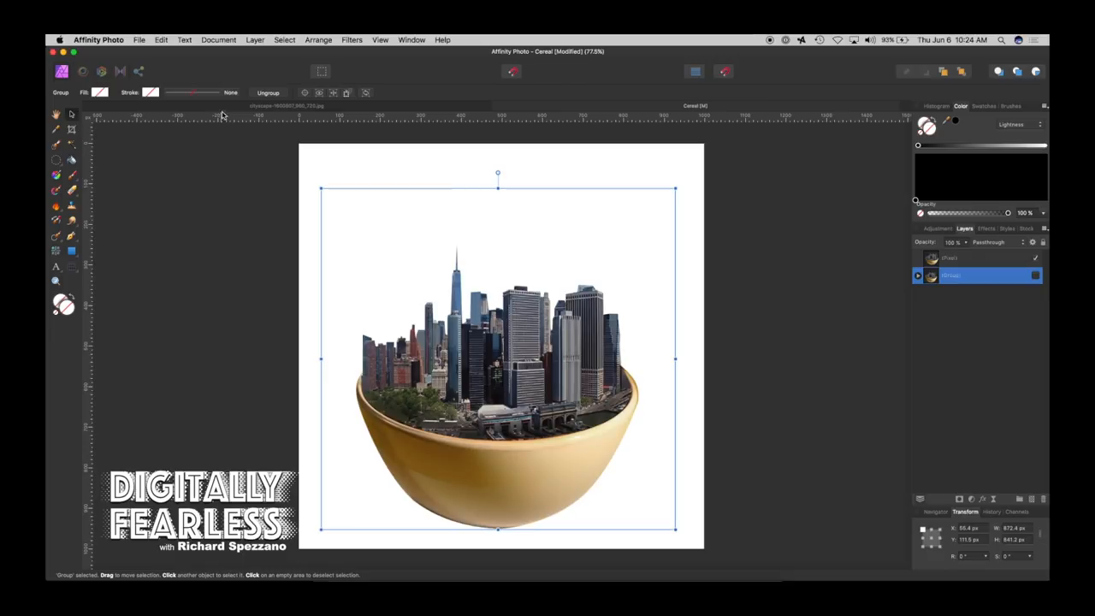
mouse_move(249, 65)
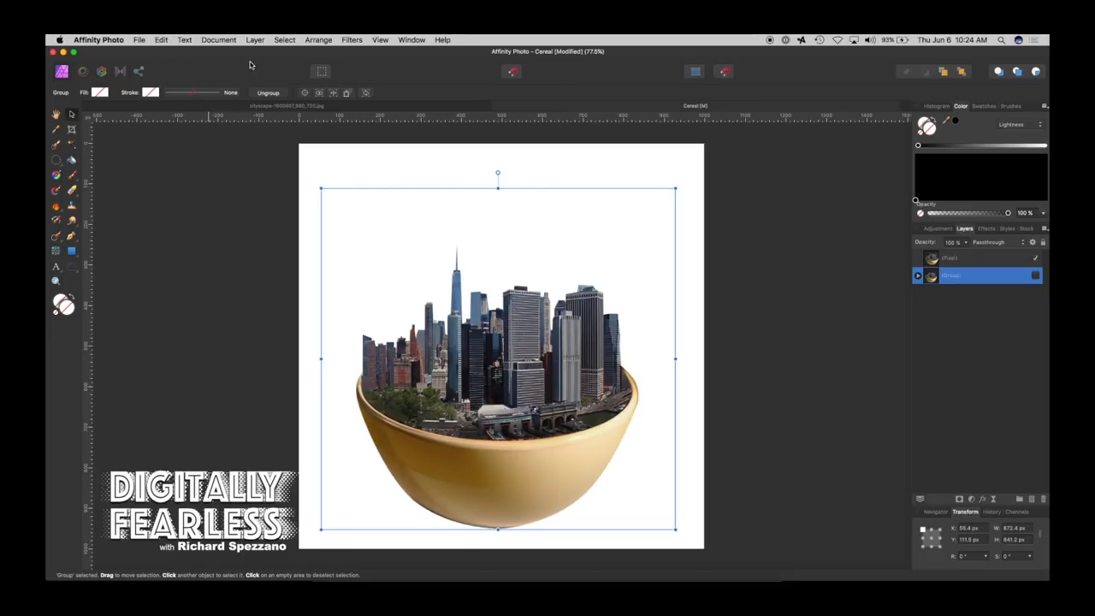
click(255, 39)
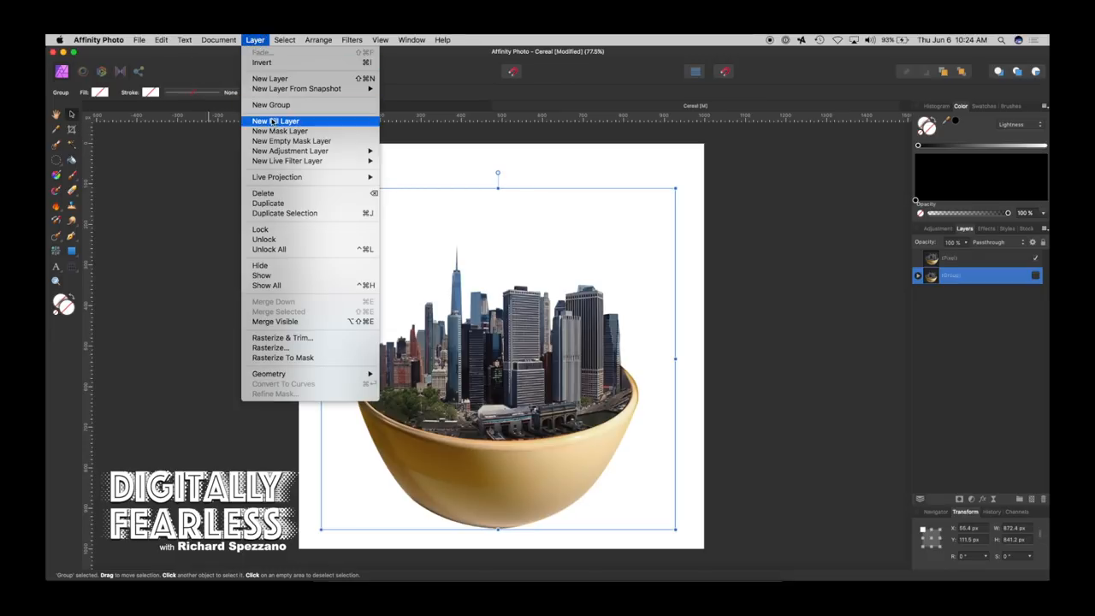
Add a New Fill Layer and set its colour to a bright blue in the Color Chooser.
click(275, 120)
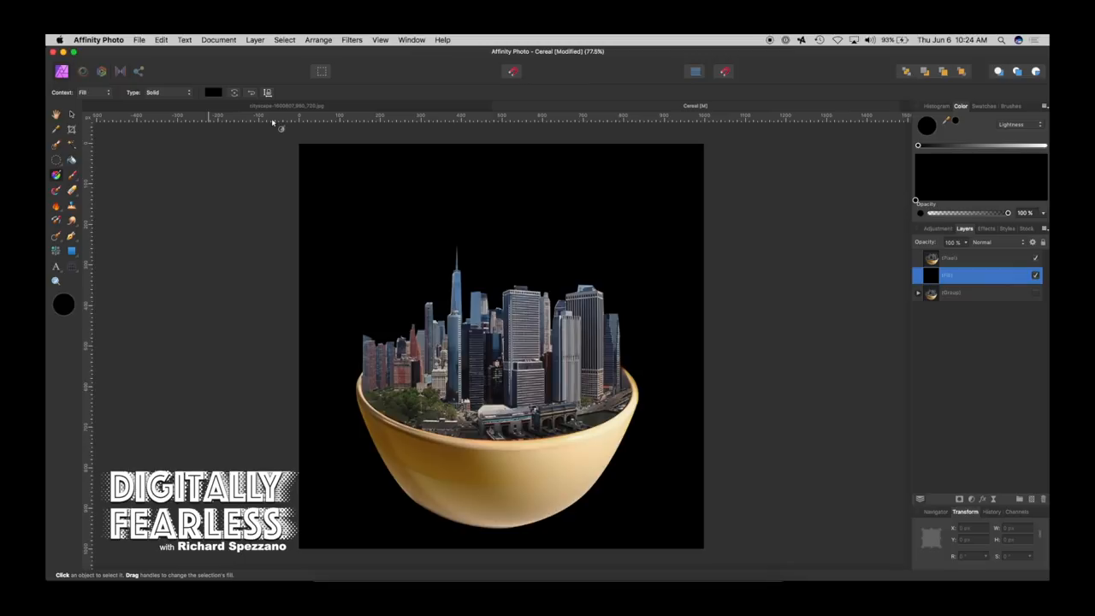
click(63, 305)
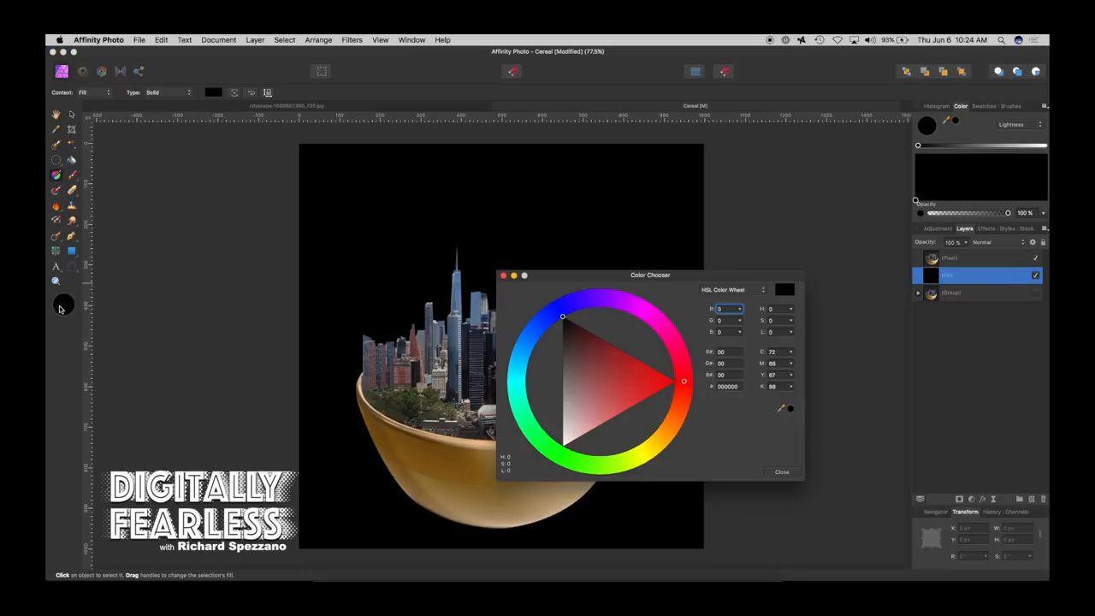
click(538, 329)
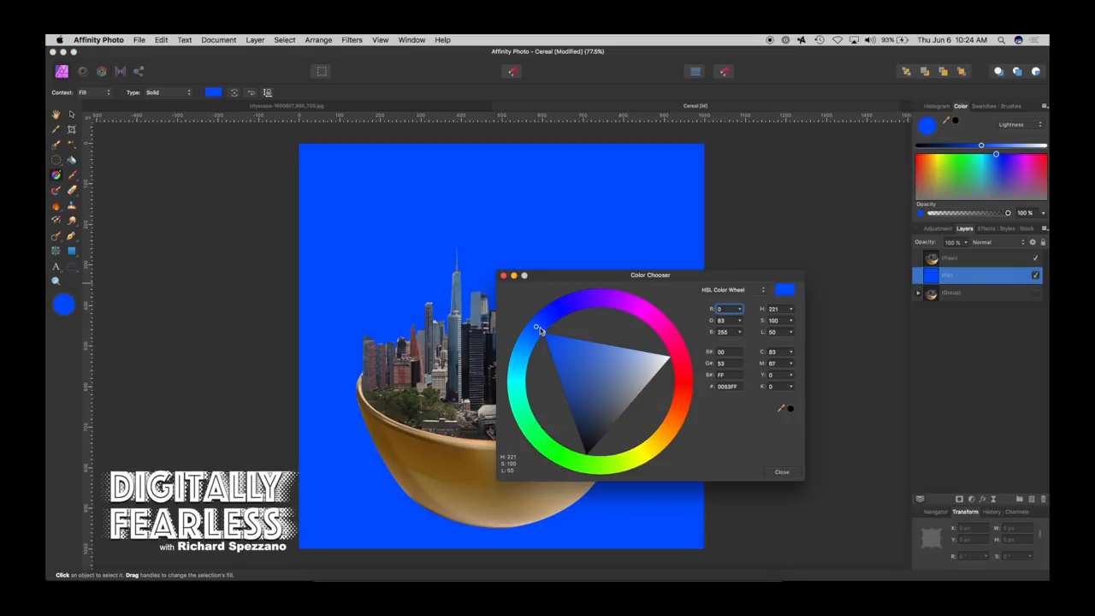
drag(537, 329, 532, 346)
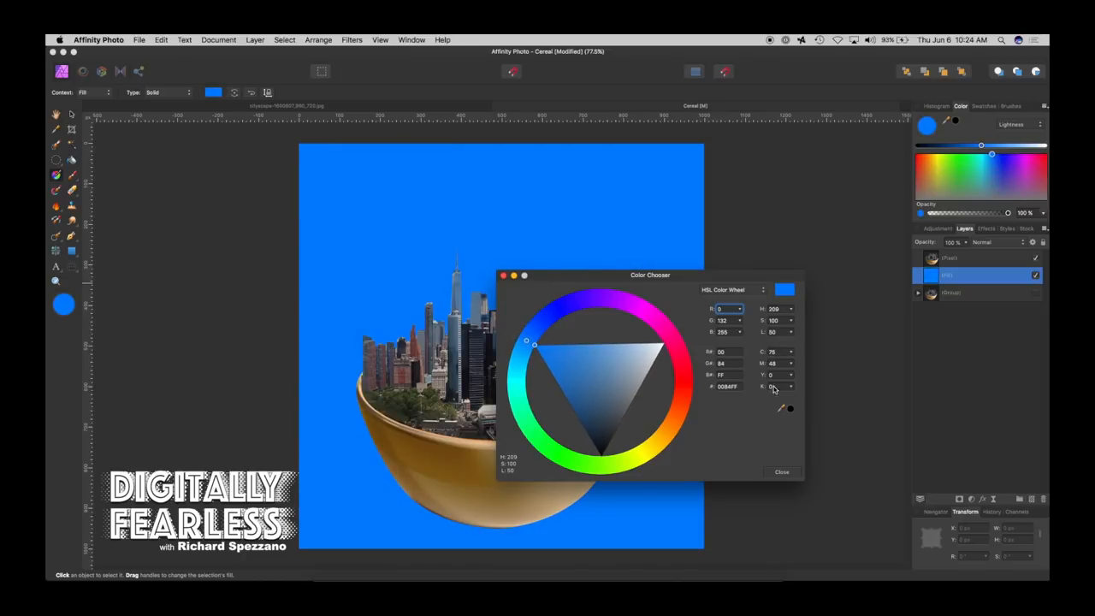
click(781, 472)
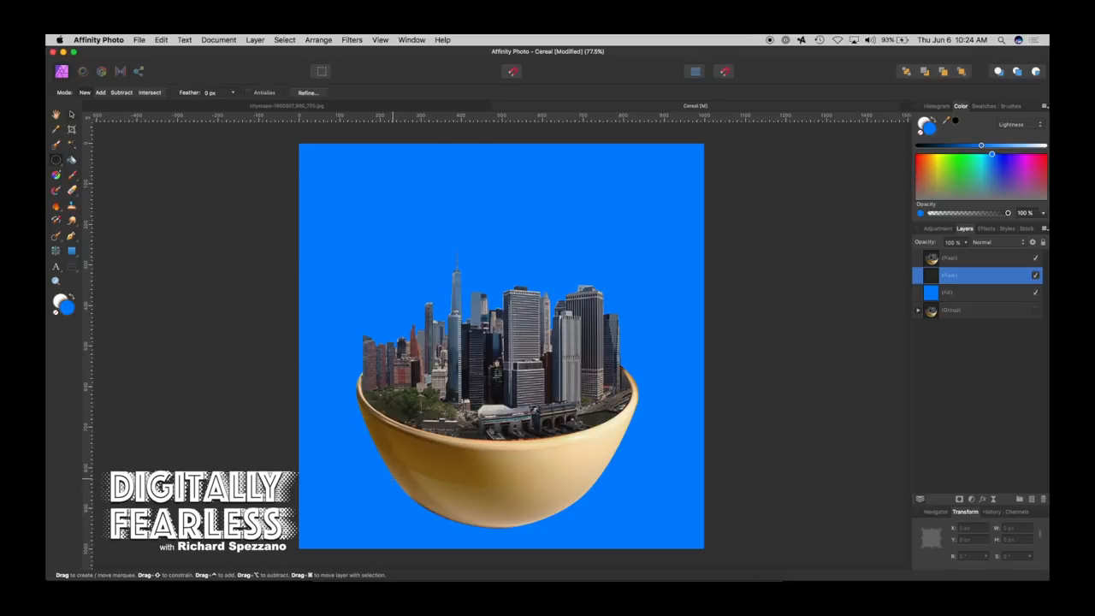
Draw an oval selection beneath the bowl, feather its edge, and select the layer for the shadow.
drag(393, 488, 623, 513)
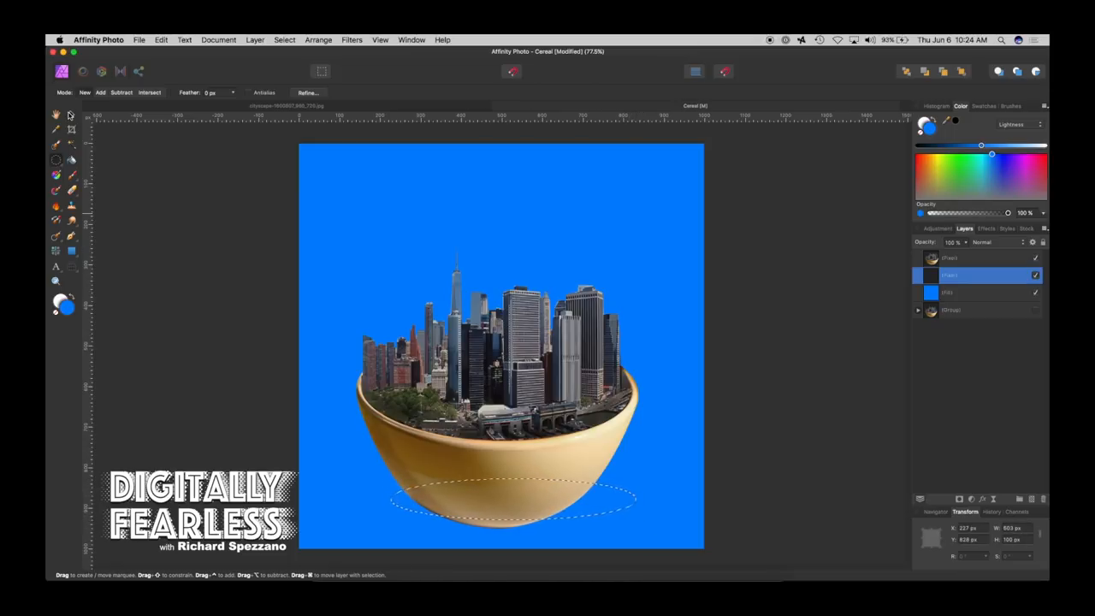
click(284, 40)
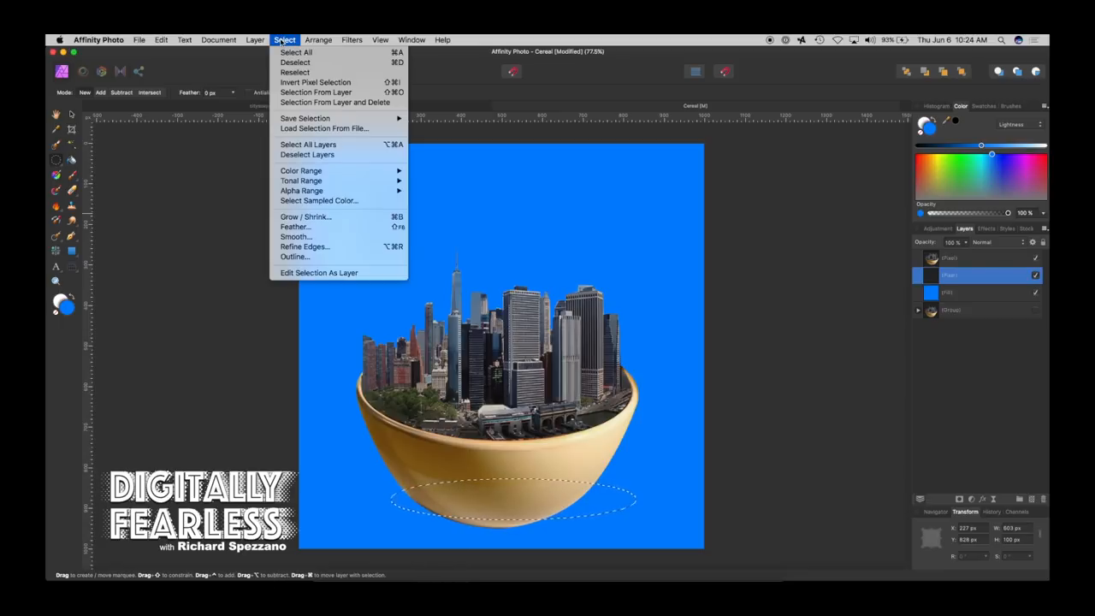
click(294, 225)
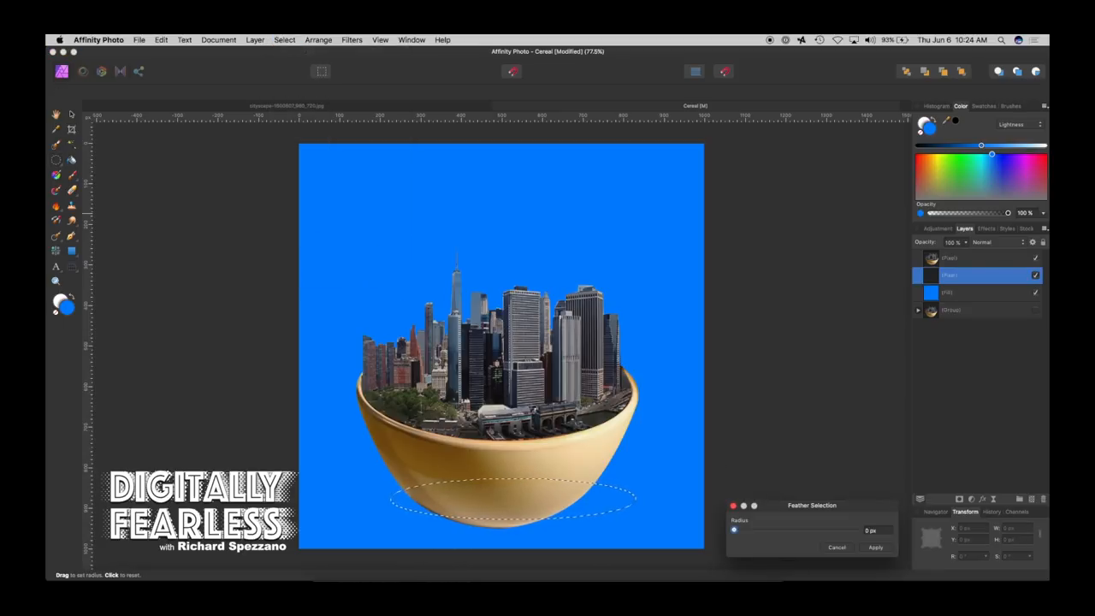
drag(732, 531, 745, 531)
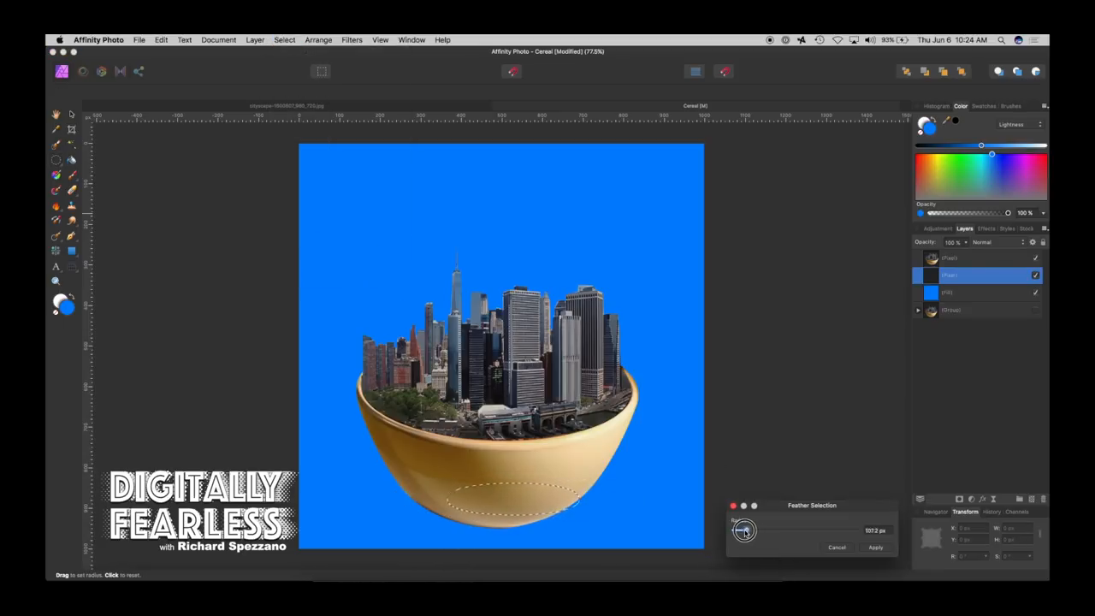
drag(744, 531, 739, 531)
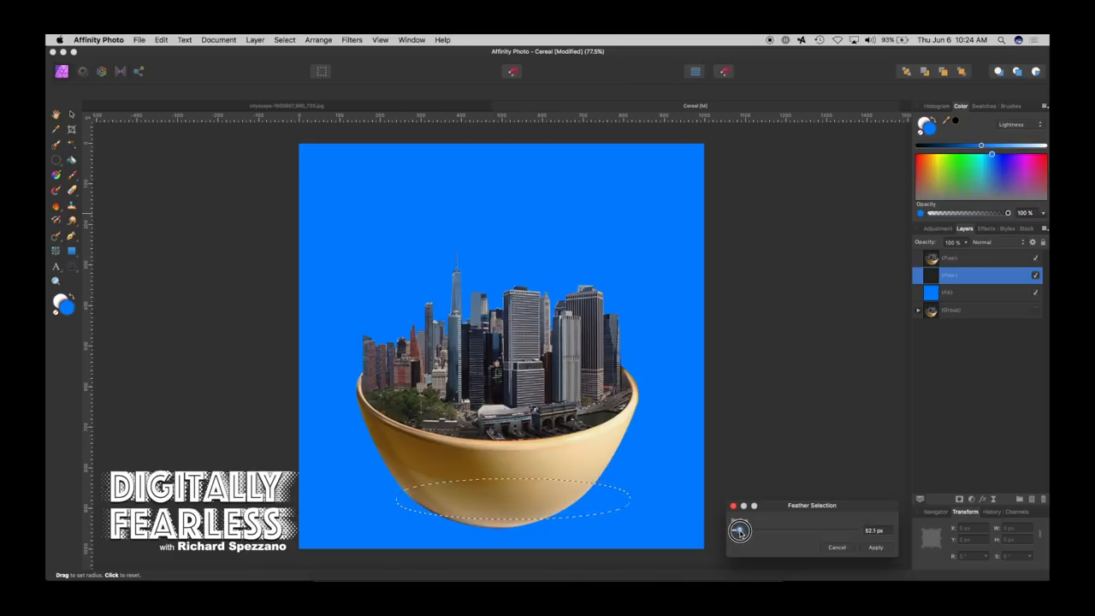
click(876, 547)
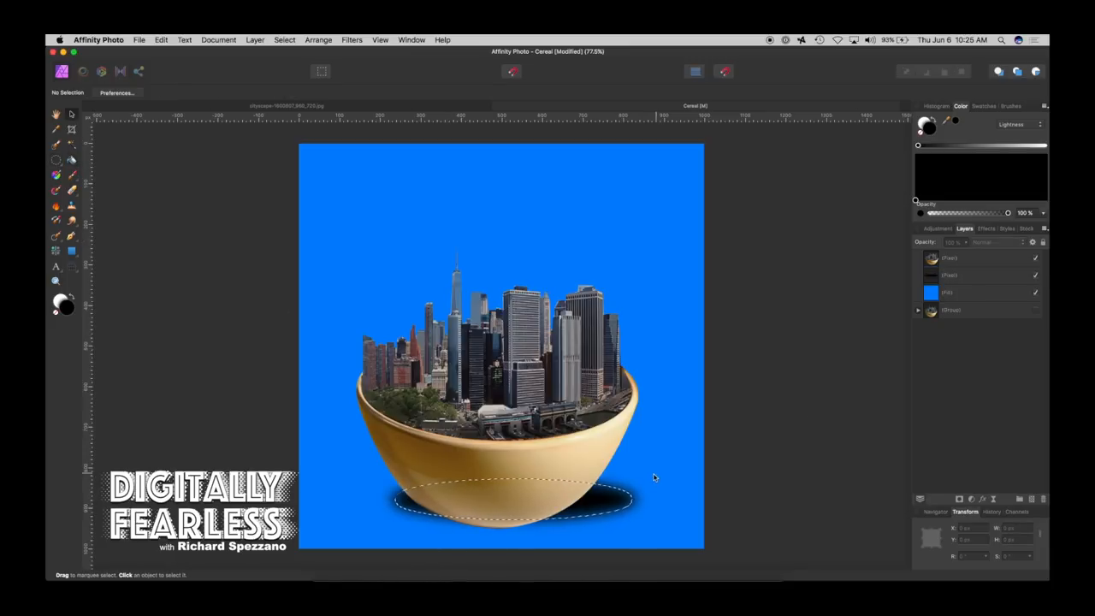
click(976, 274)
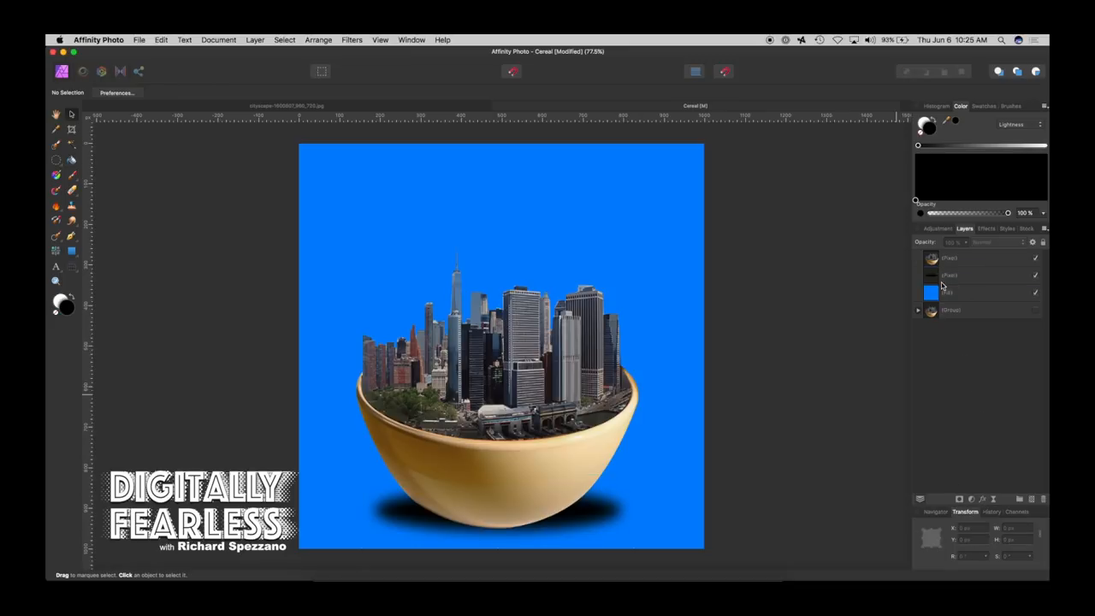
Give the shadow layer a Gaussian Blur layer effect with a raised radius so its edge diffuses.
click(975, 275)
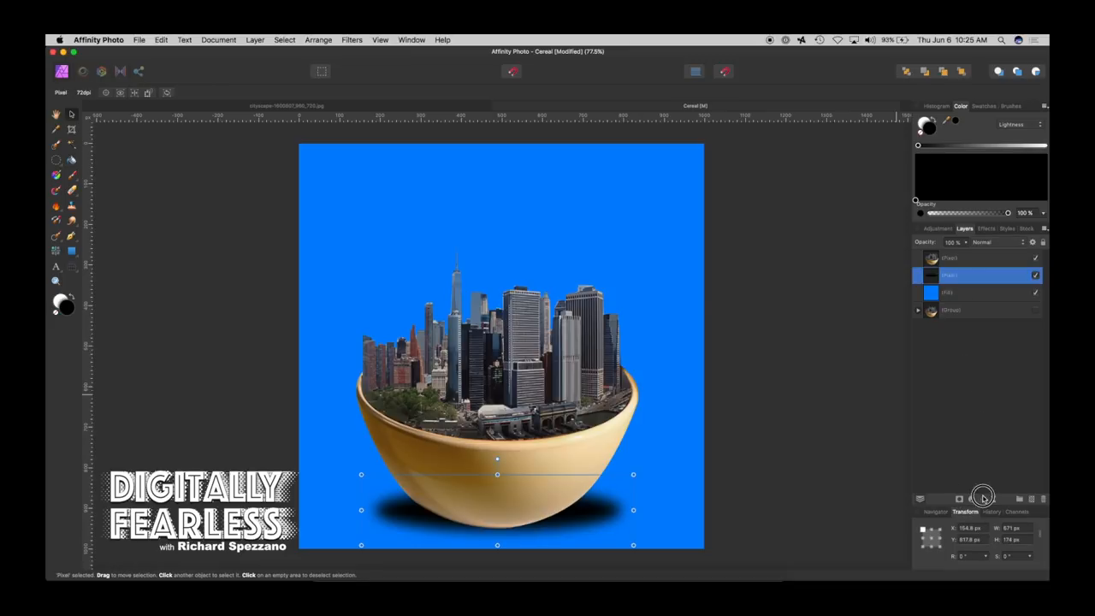
click(958, 500)
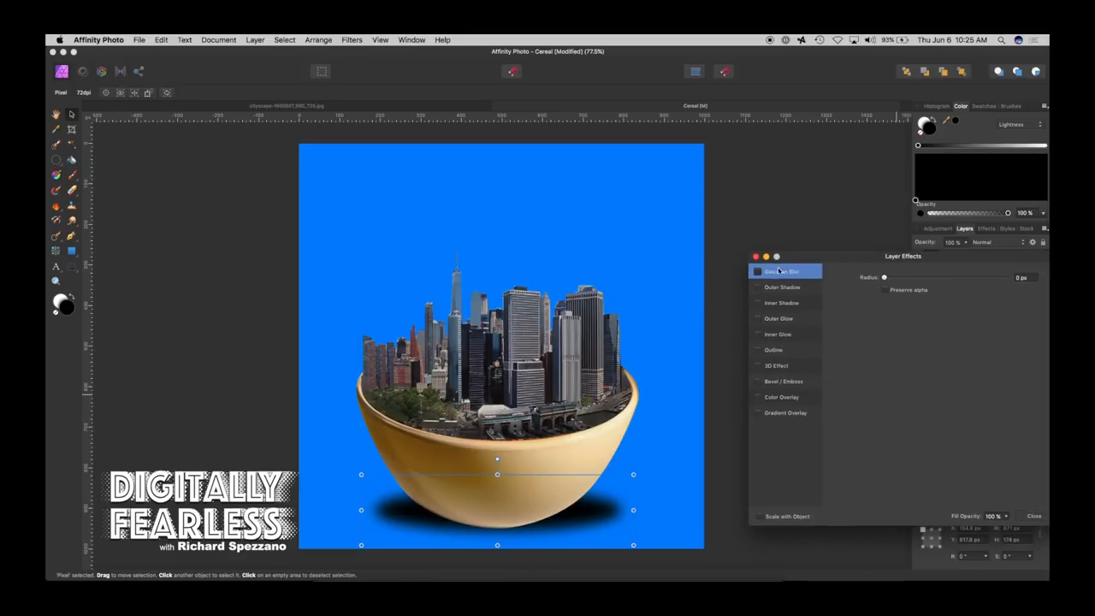
click(757, 270)
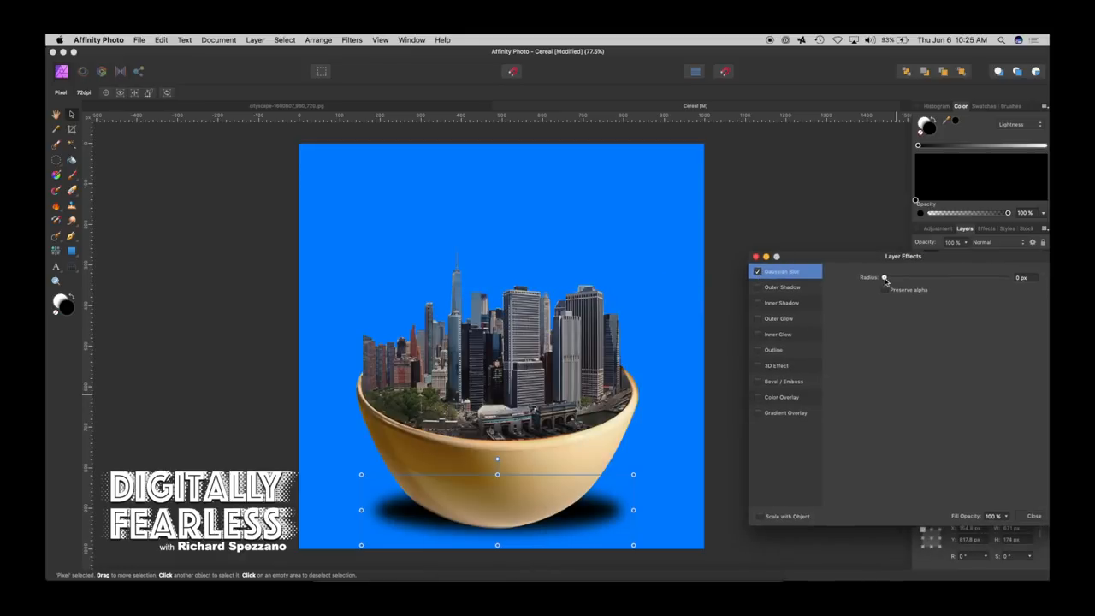
drag(886, 277, 957, 273)
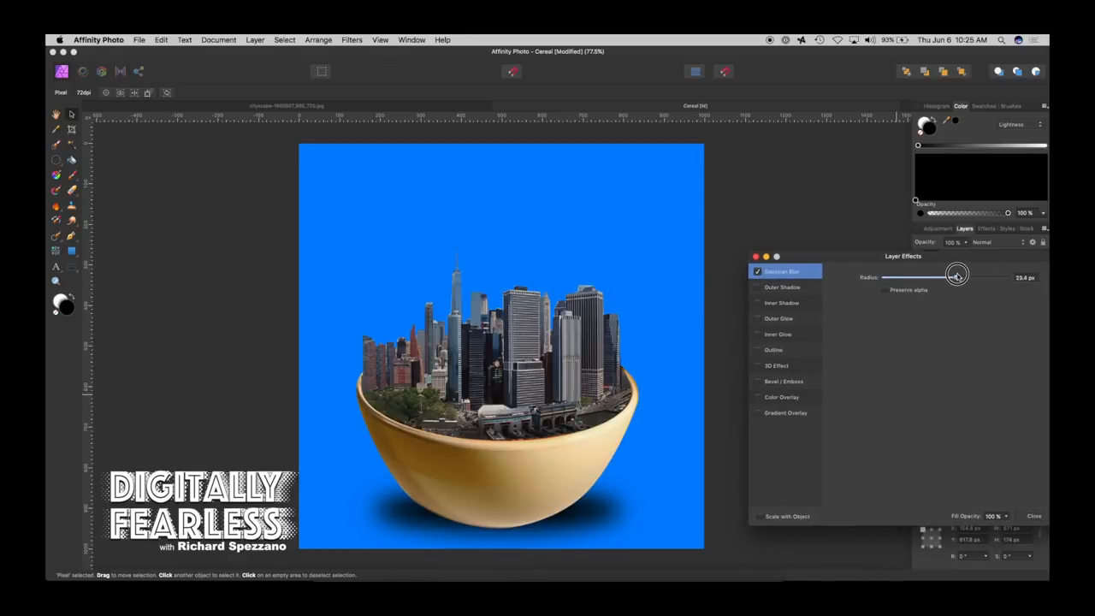
click(1033, 517)
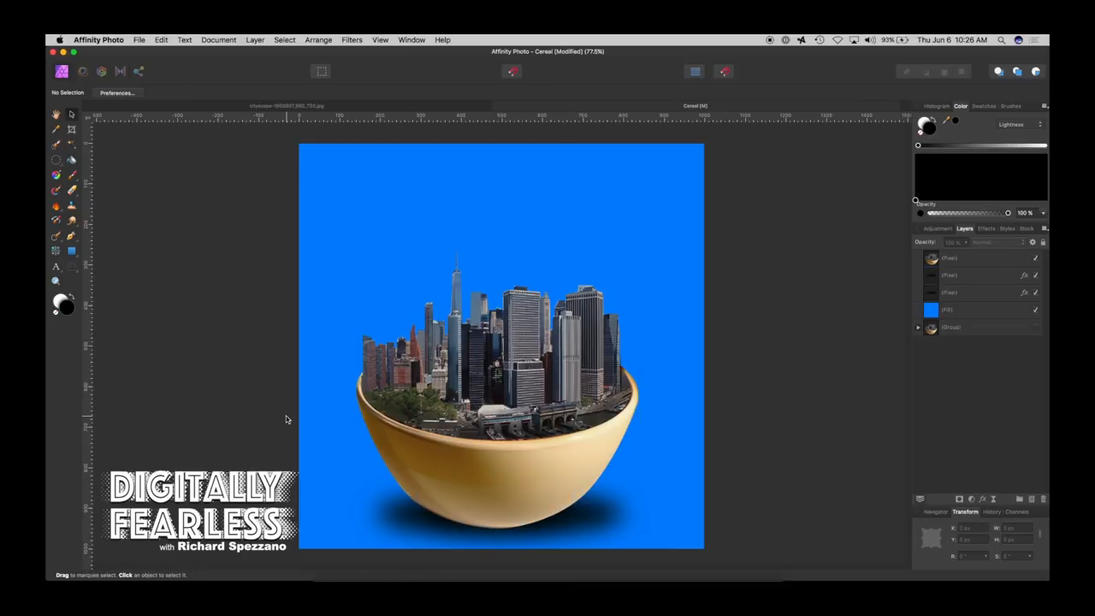
click(975, 256)
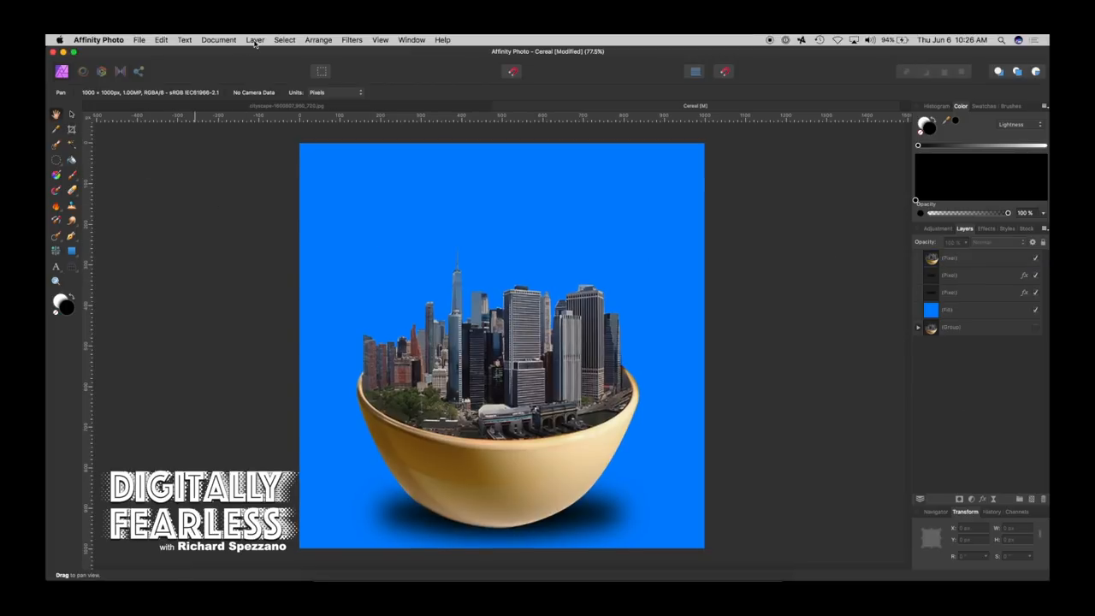
Add a live Vignette filter layer from the Layer menu's Colors filters.
click(255, 39)
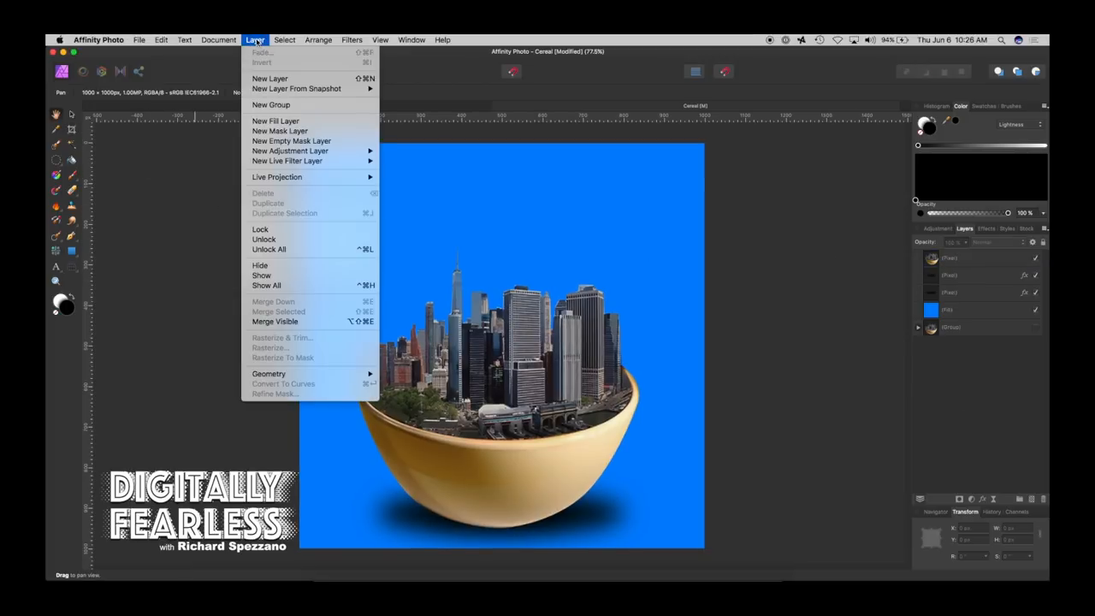
mouse_move(288, 161)
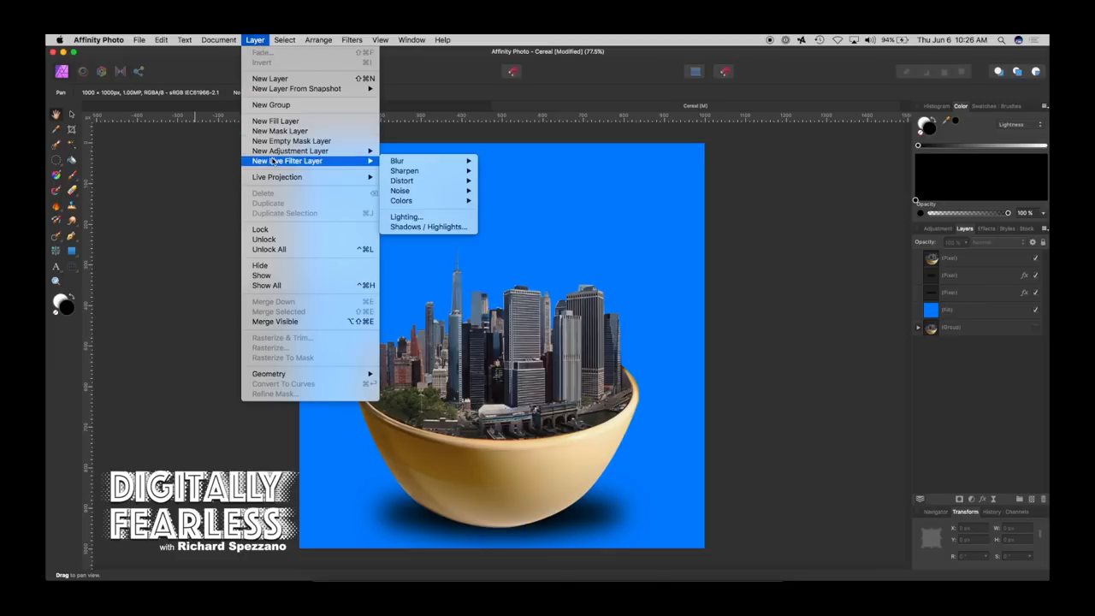
mouse_move(401, 200)
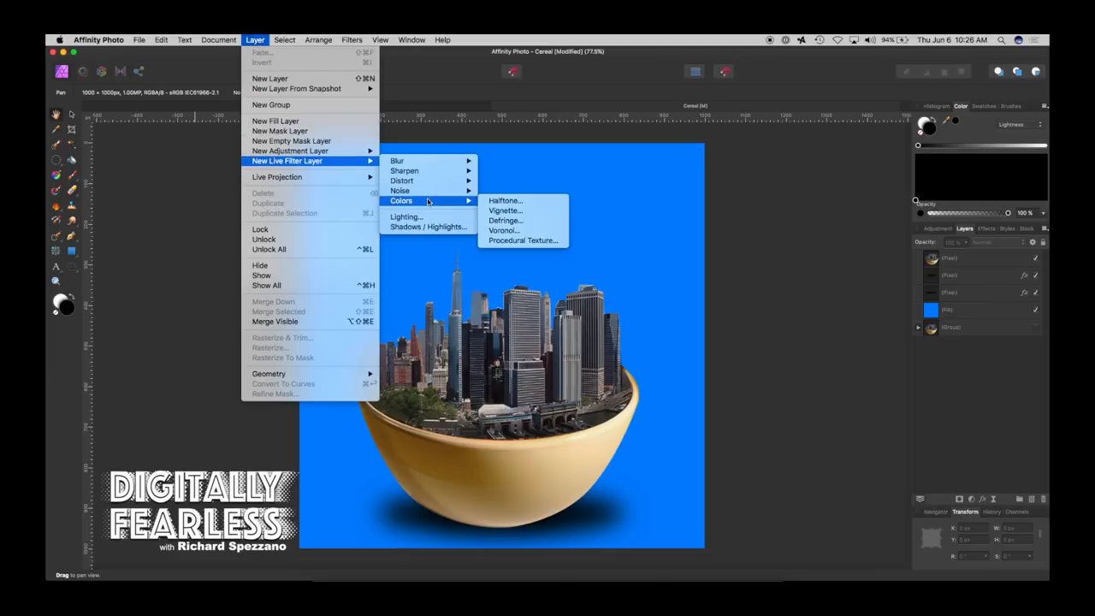
click(505, 211)
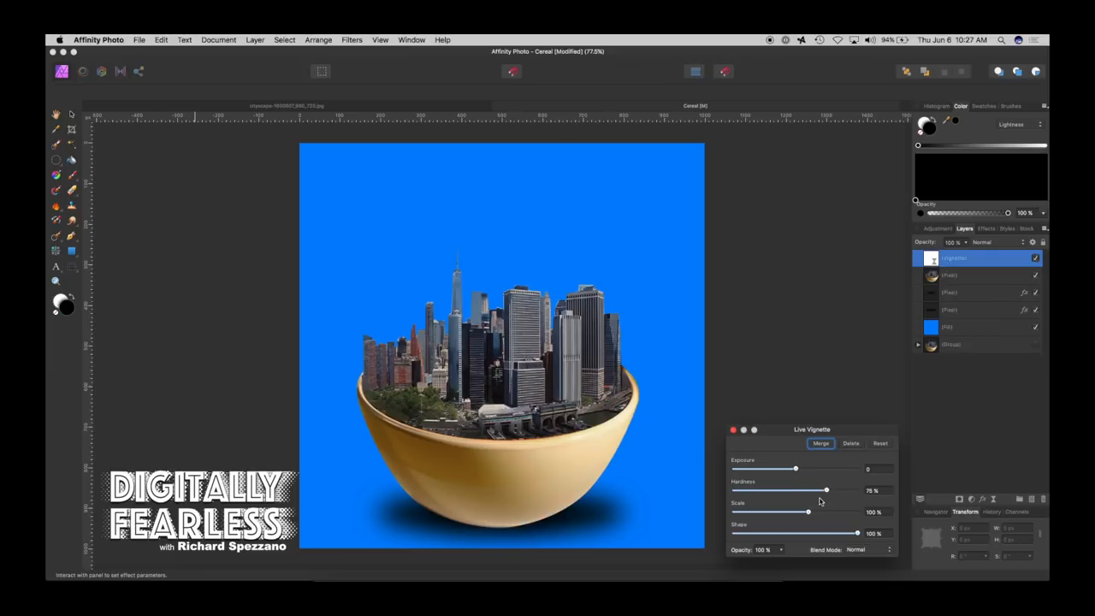
Darken the vignette exposure and work its hardness toward a softer, resized edge.
drag(790, 469, 778, 469)
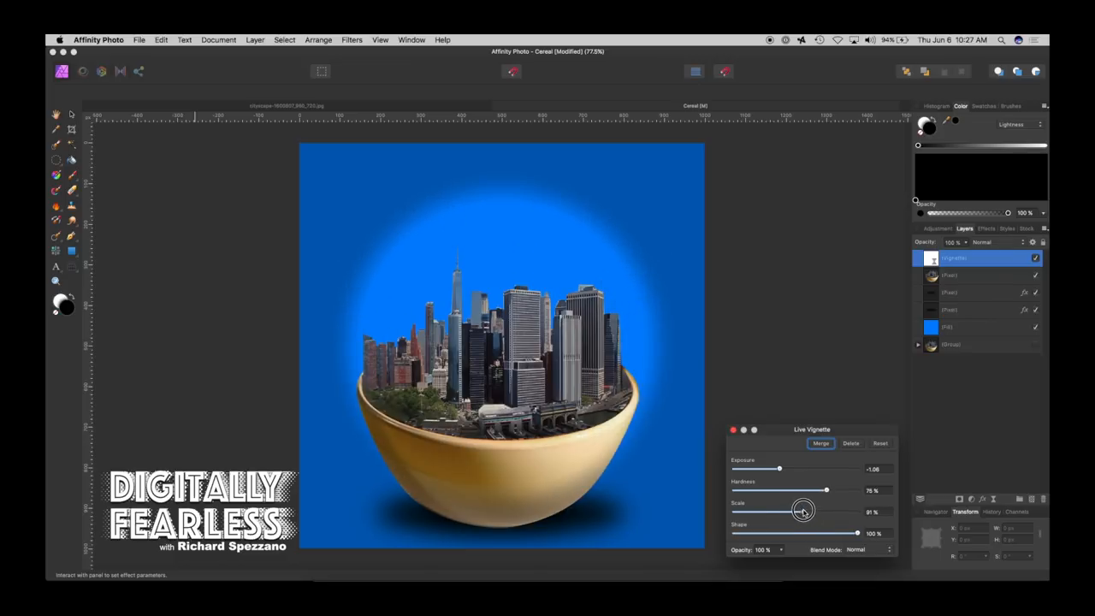
drag(828, 490, 778, 490)
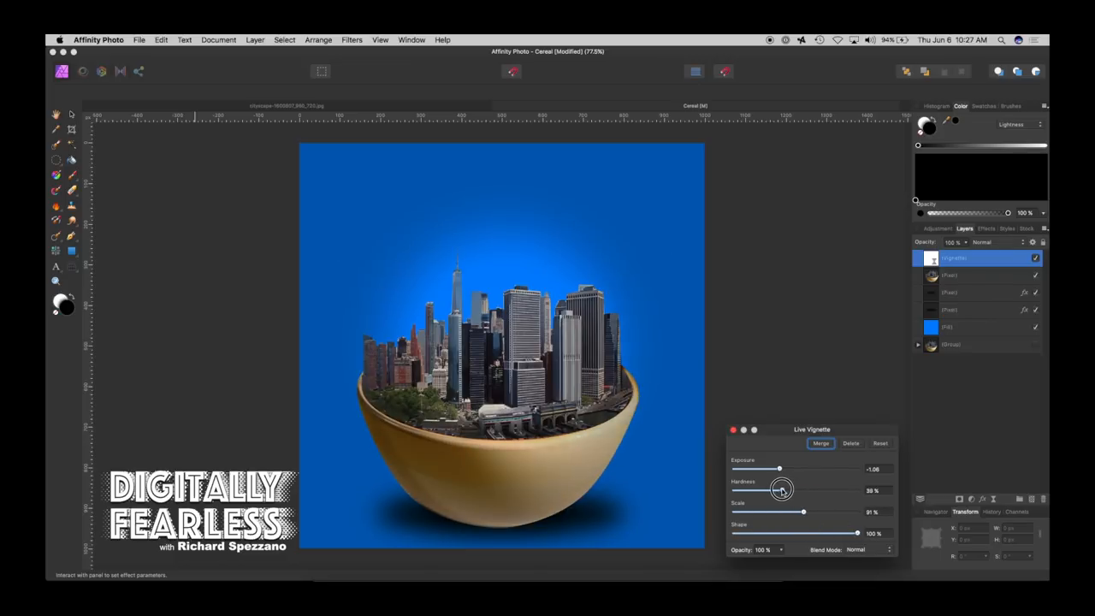
drag(781, 469, 784, 469)
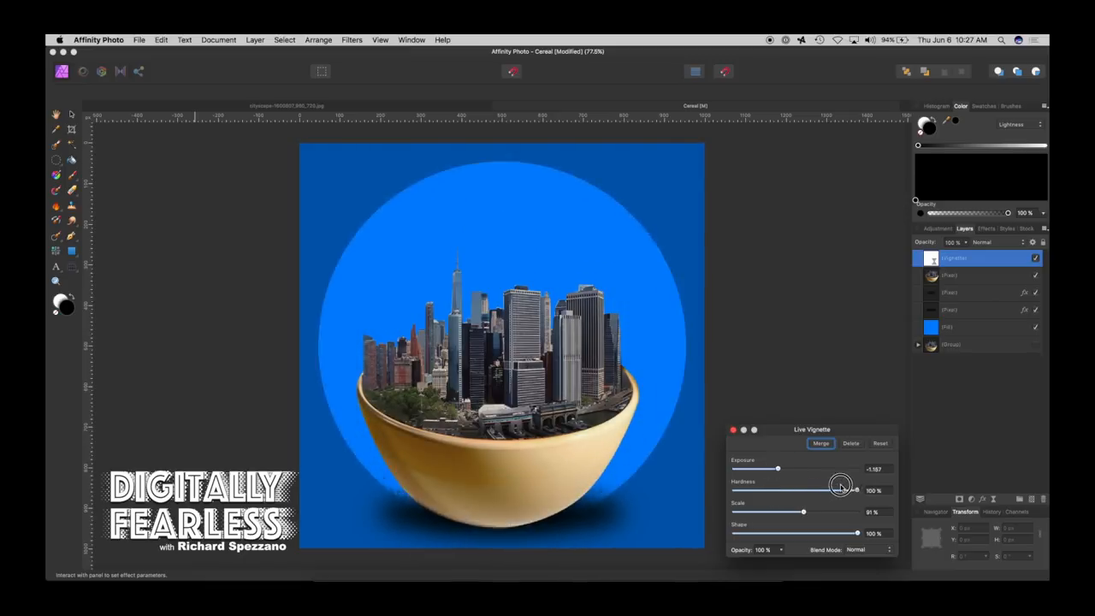
drag(855, 490, 842, 489)
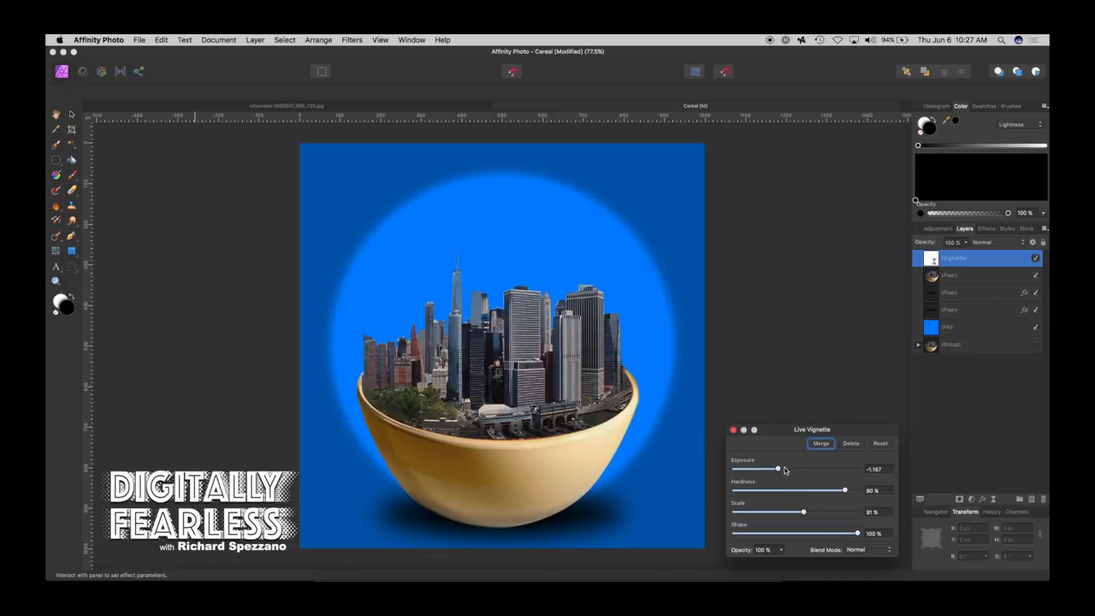
drag(845, 490, 824, 489)
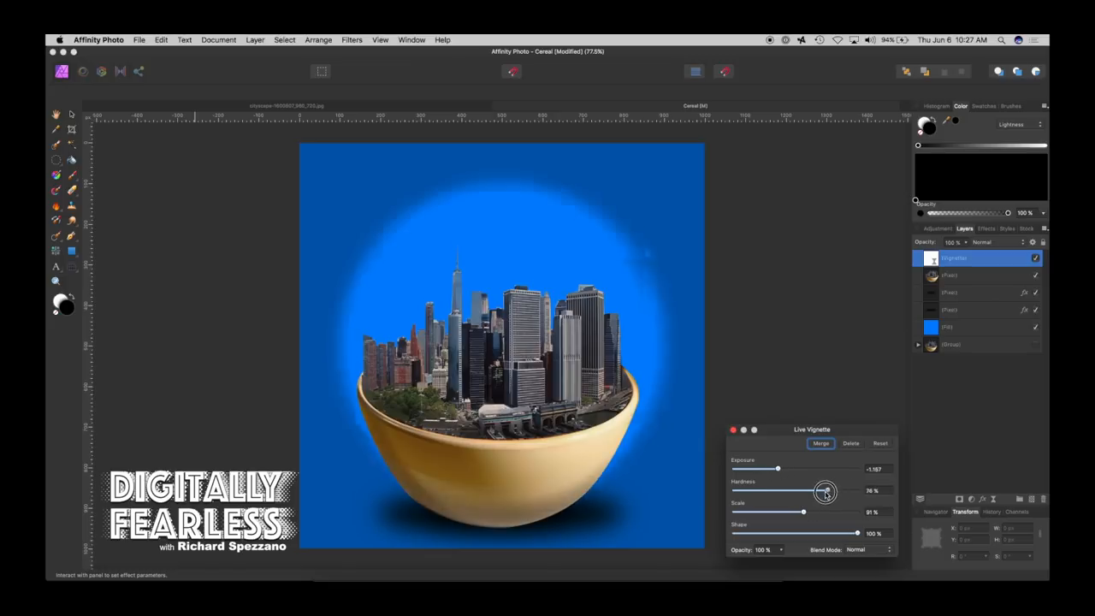
drag(825, 489, 770, 490)
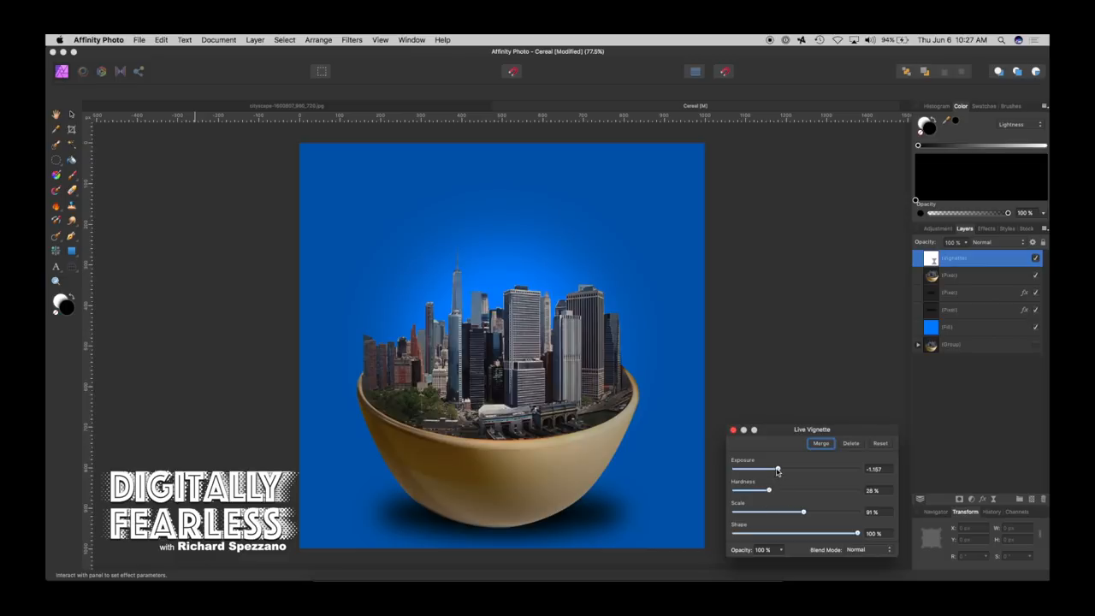
Fine-tune exposure, shape, scale and hardness into a soft lighter-blue centre glow with dark corners.
drag(777, 469, 794, 469)
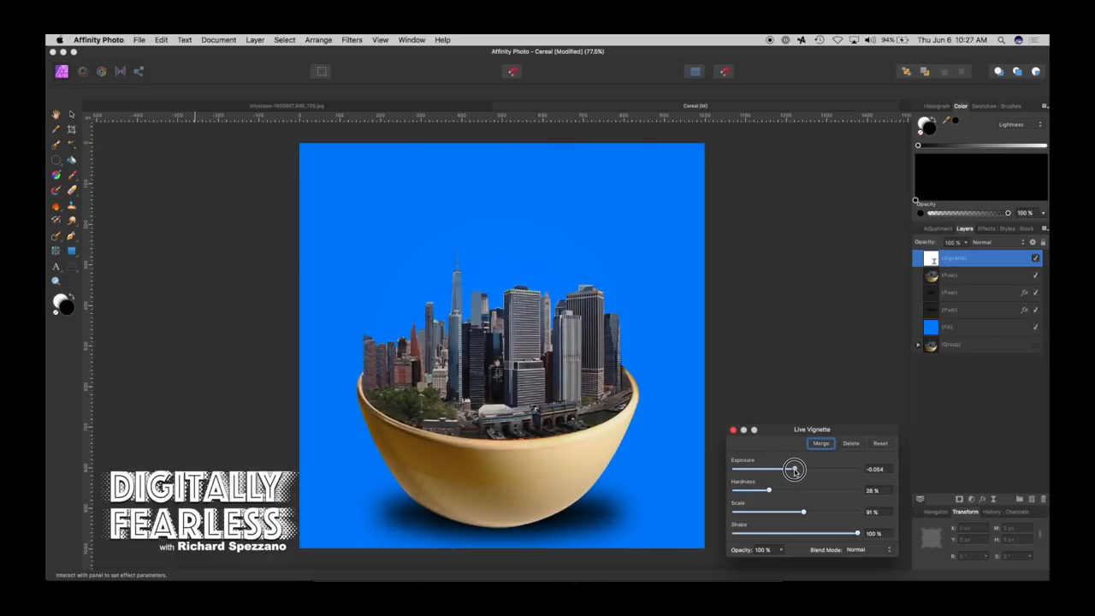
drag(790, 469, 784, 469)
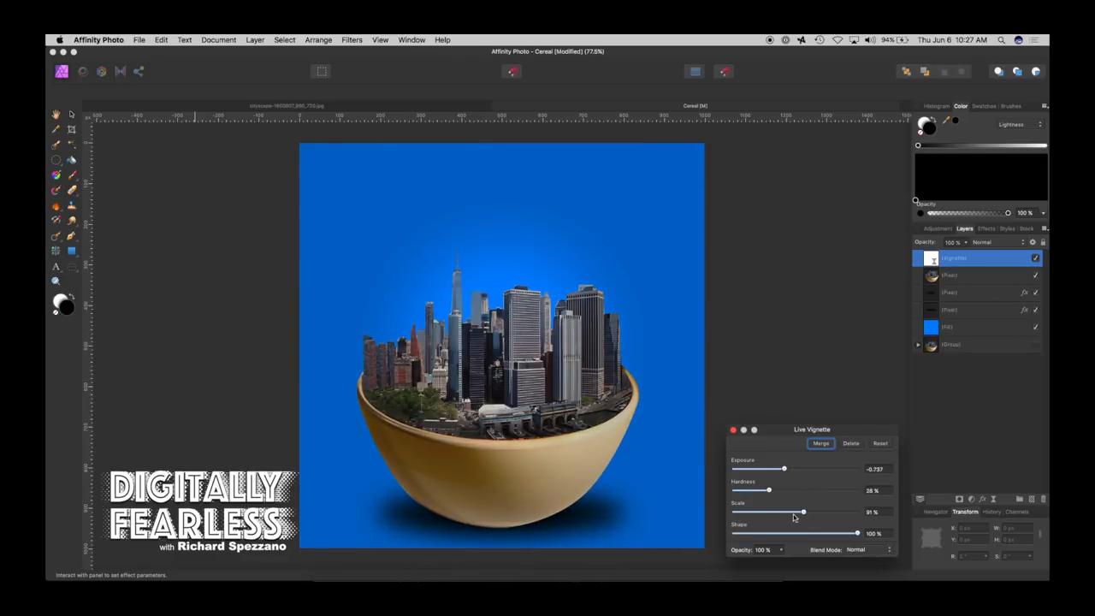
drag(855, 533, 837, 534)
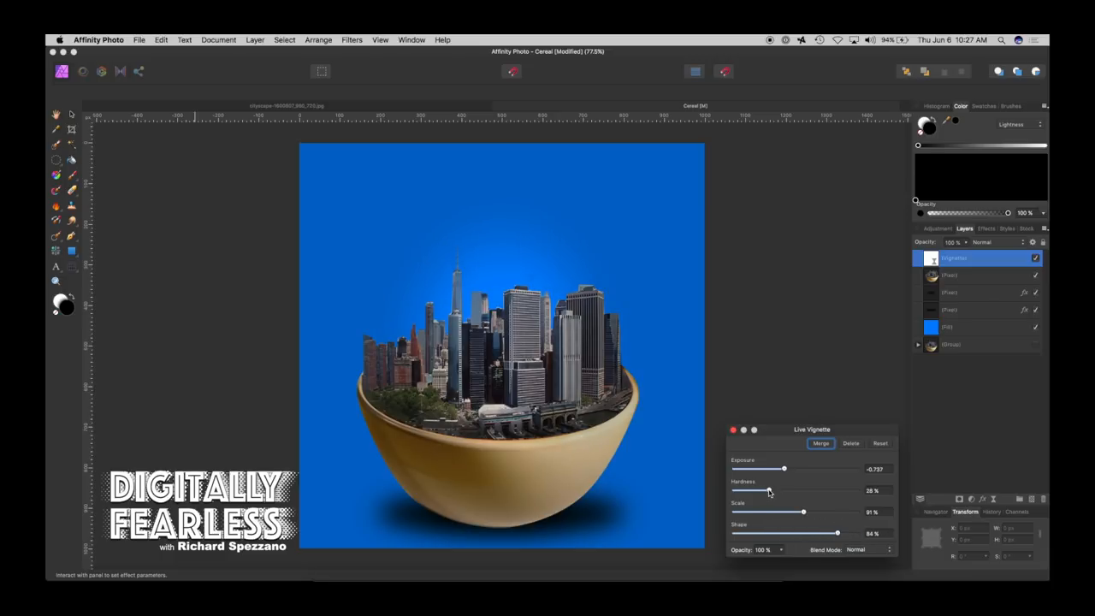
drag(781, 489, 808, 490)
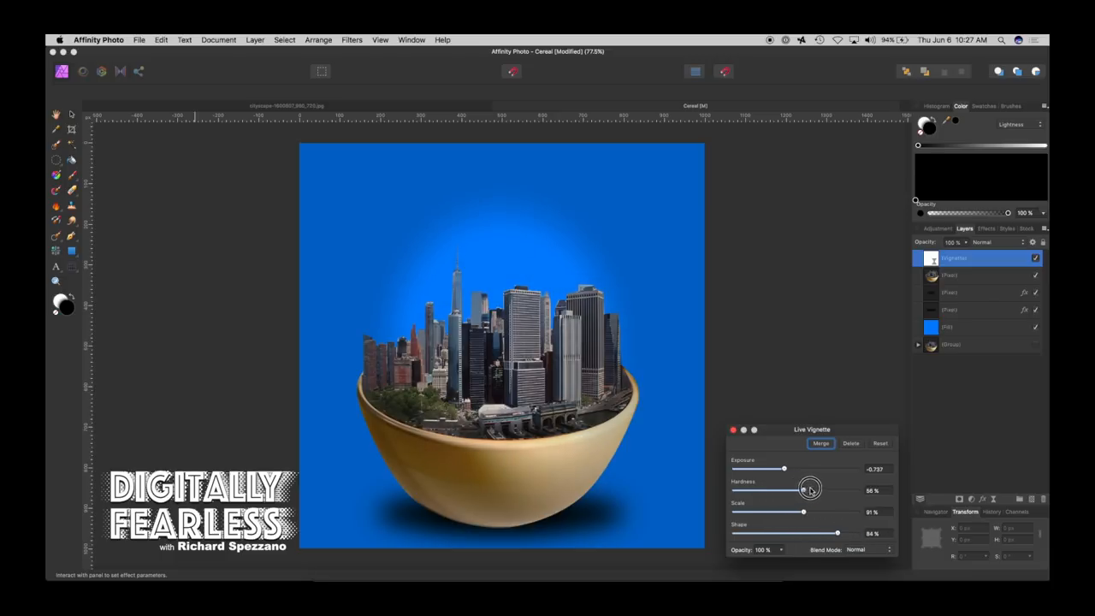
drag(802, 511, 825, 511)
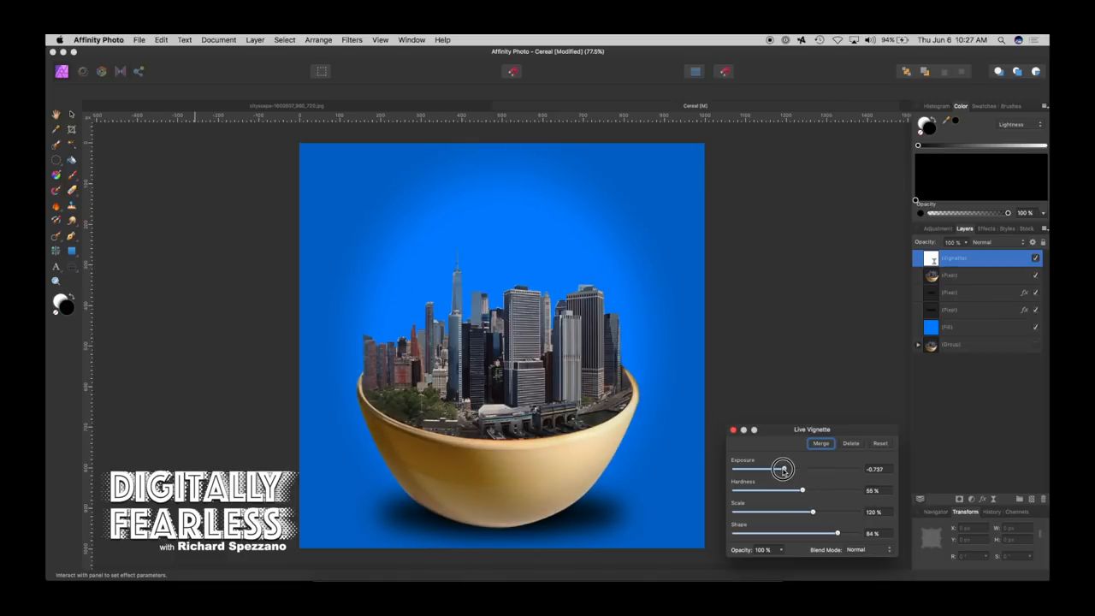
drag(780, 469, 769, 469)
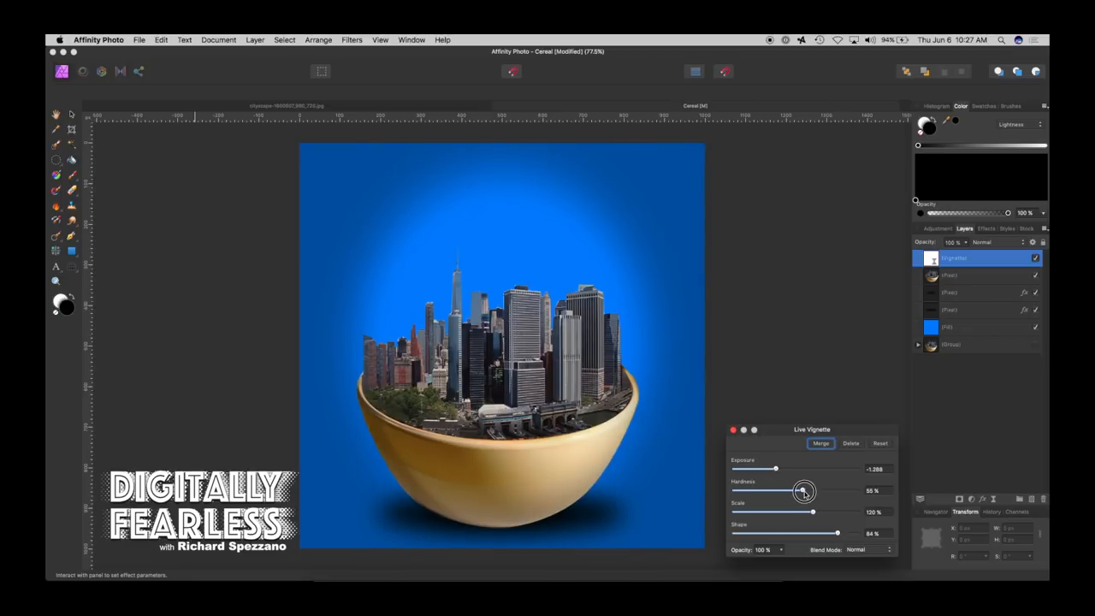
drag(811, 489, 801, 490)
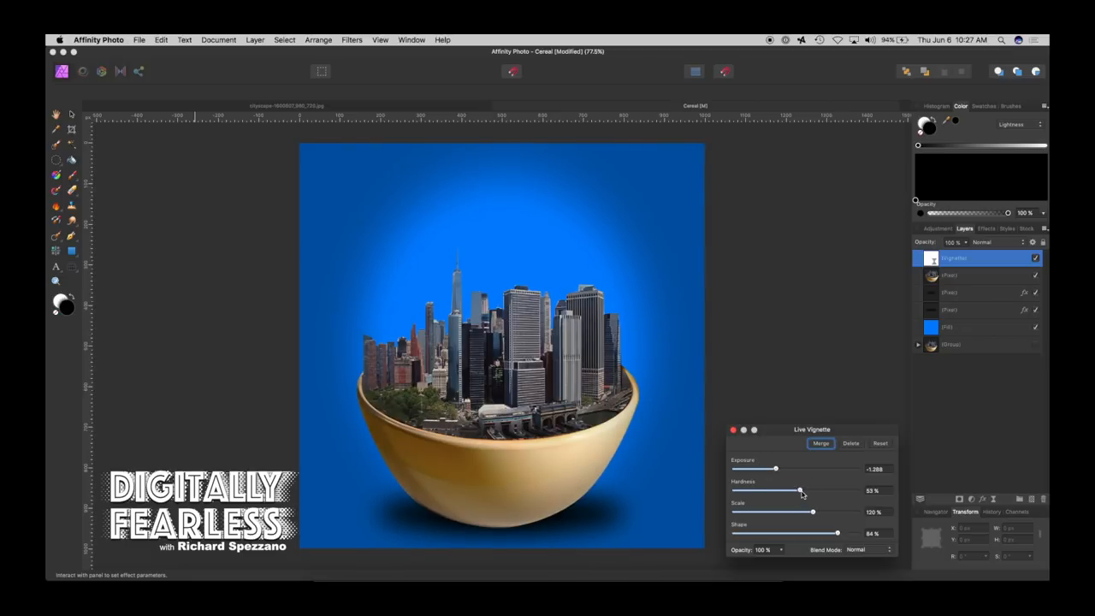